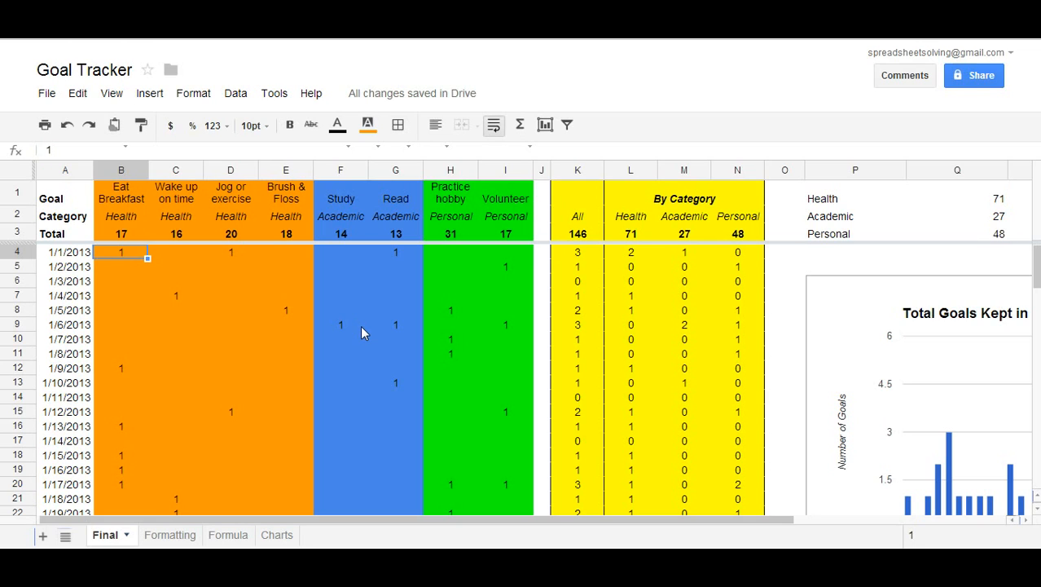
mouse_move(371, 328)
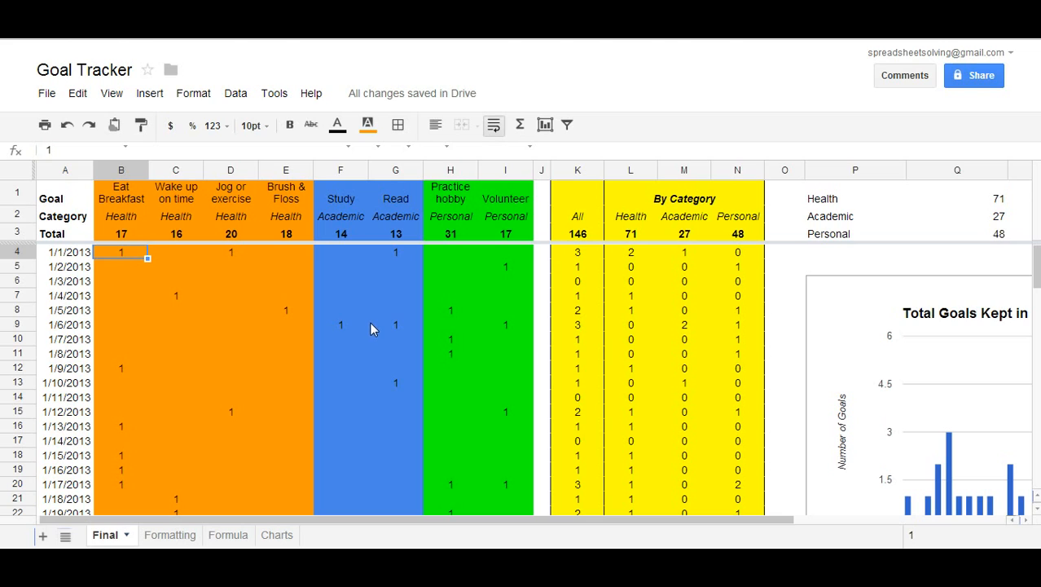
mouse_move(474, 346)
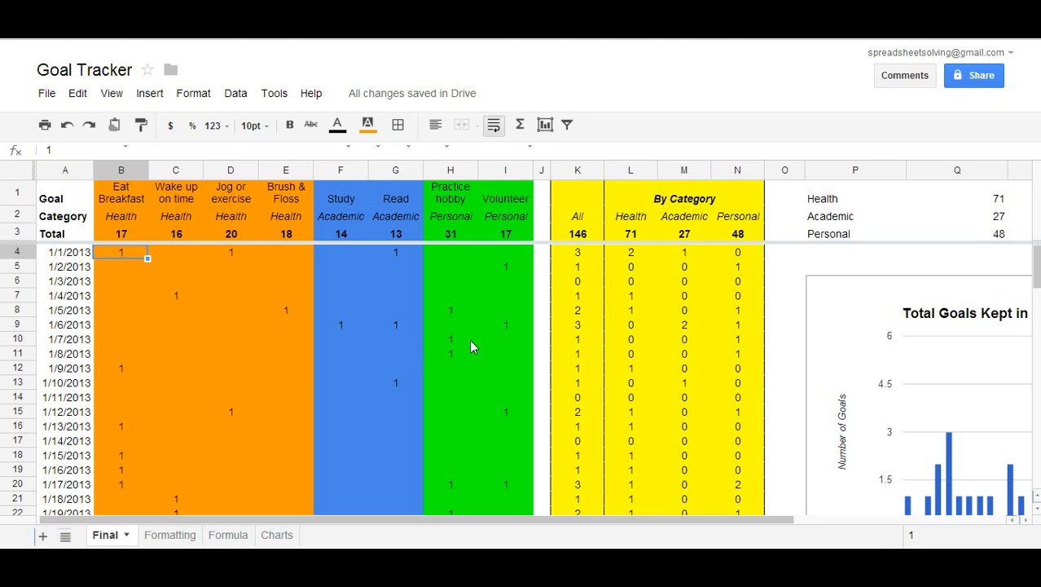
mouse_move(411, 254)
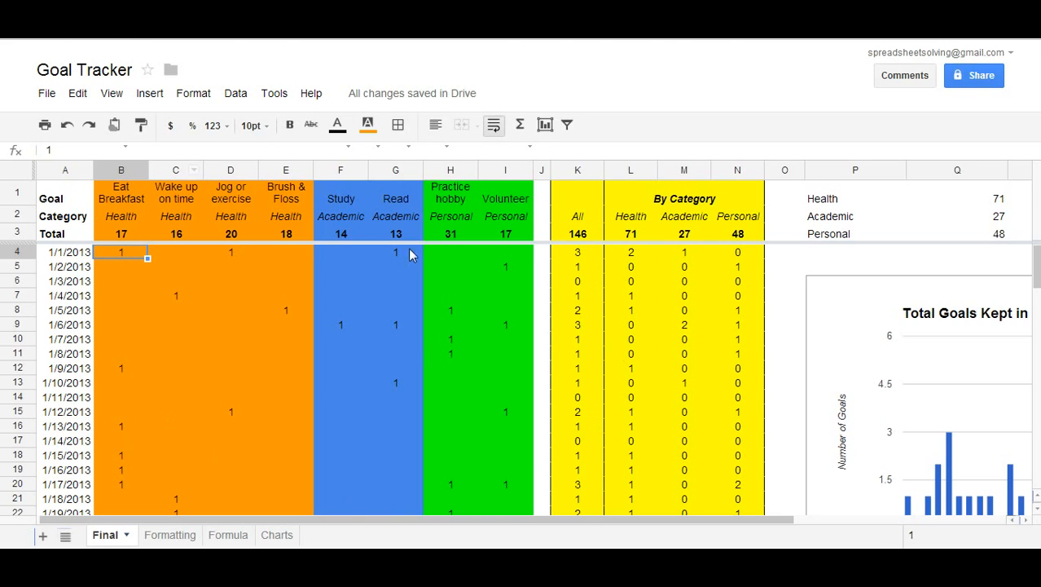
click(120, 193)
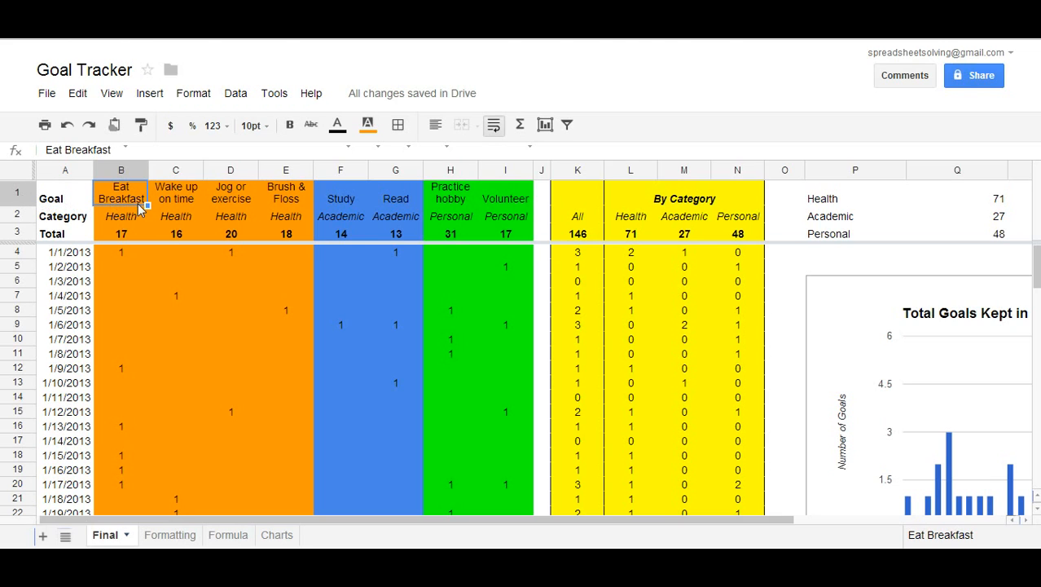
mouse_move(428, 199)
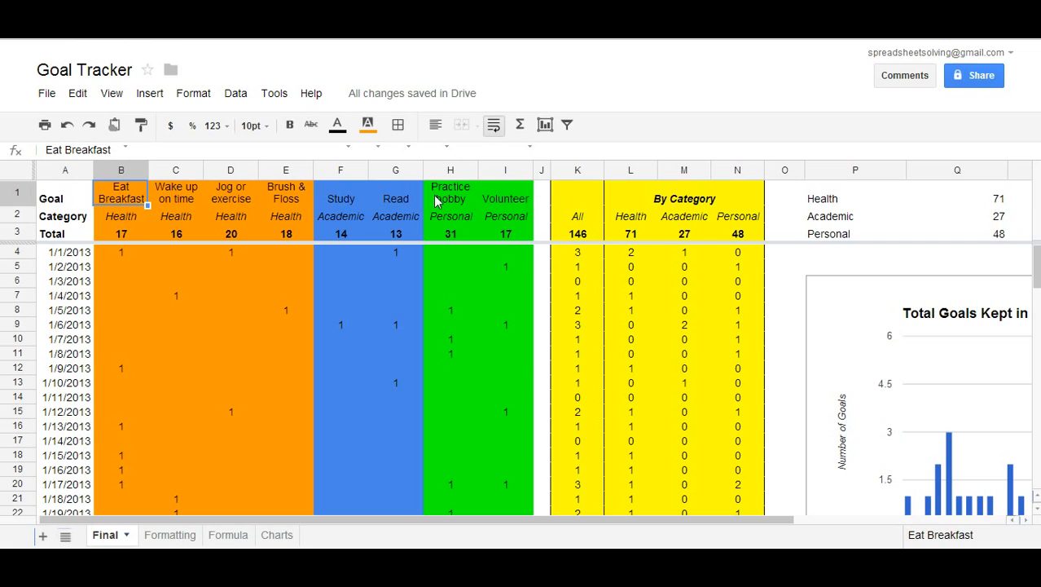
click(121, 216)
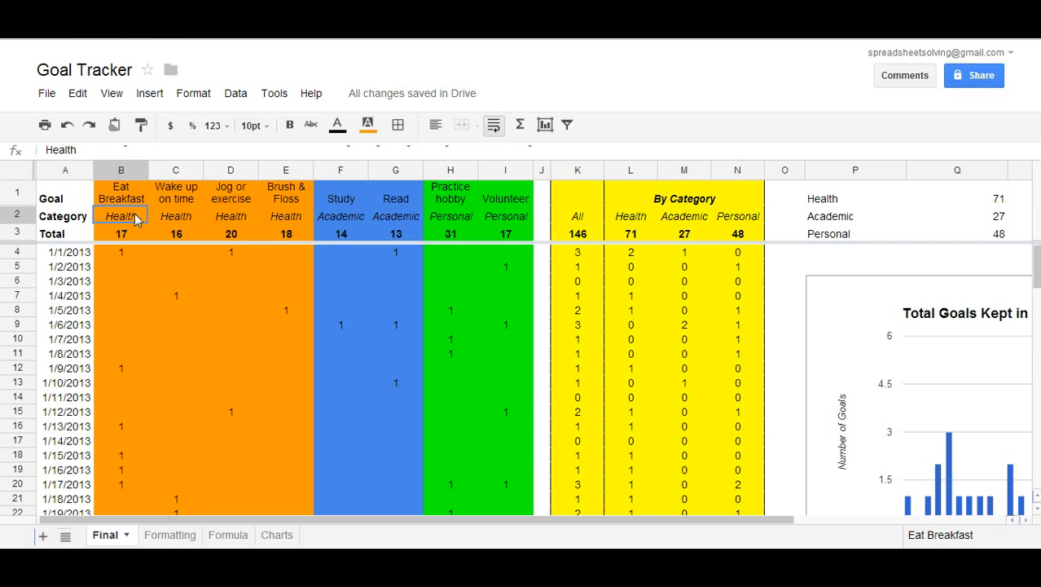
click(451, 216)
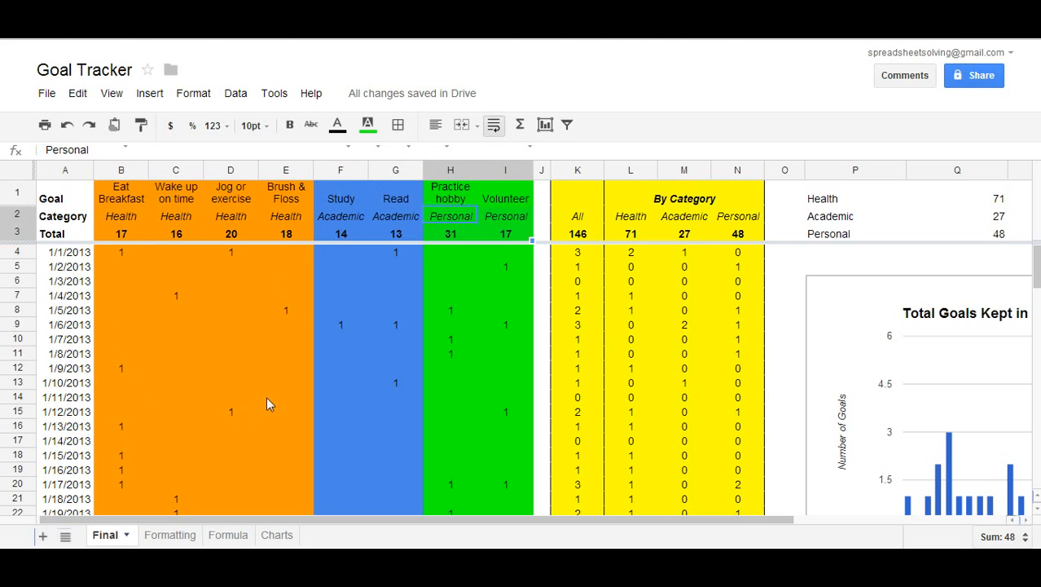
mouse_move(284, 286)
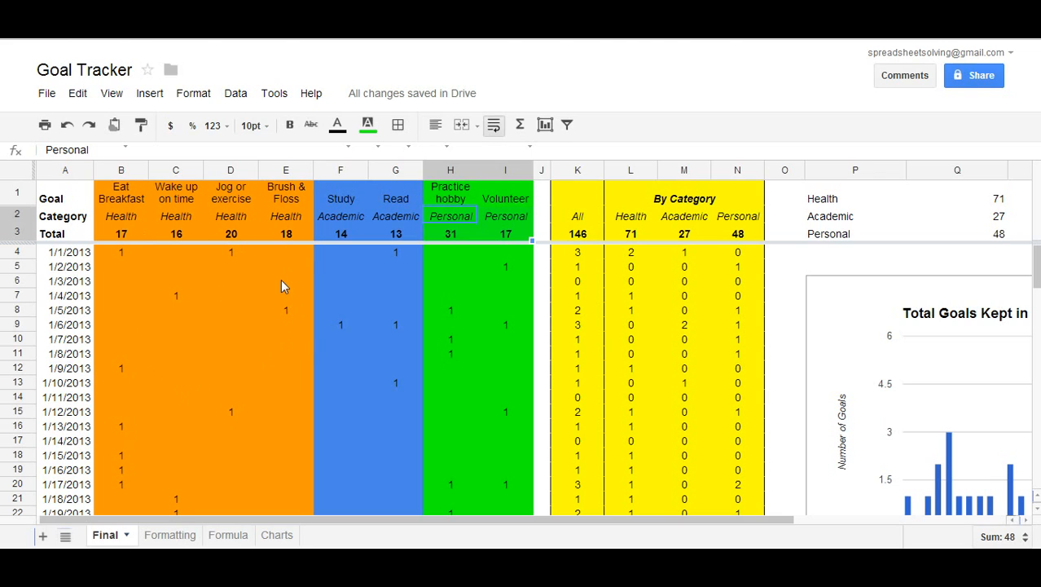
mouse_move(374, 307)
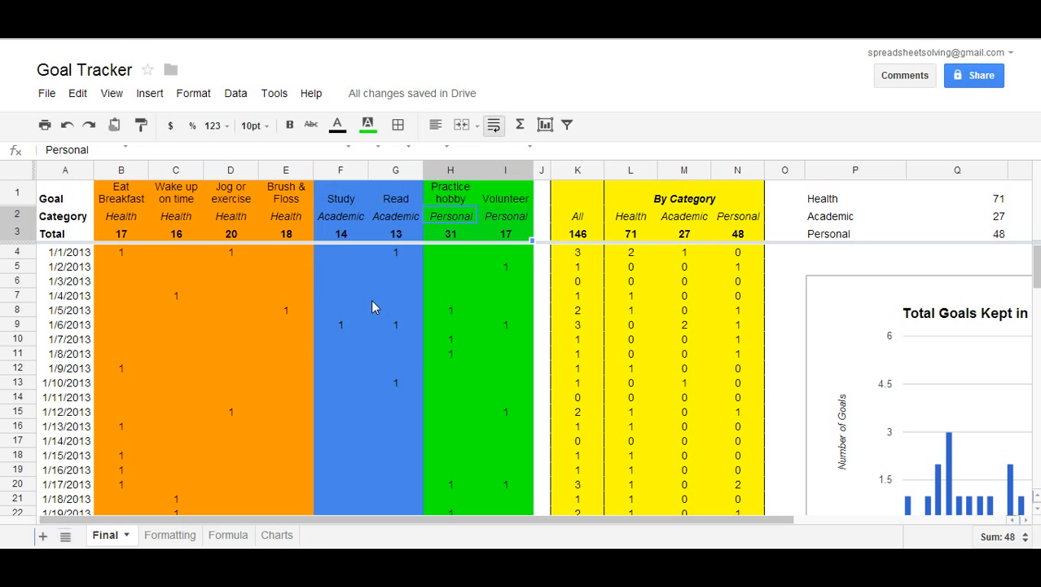
mouse_move(466, 268)
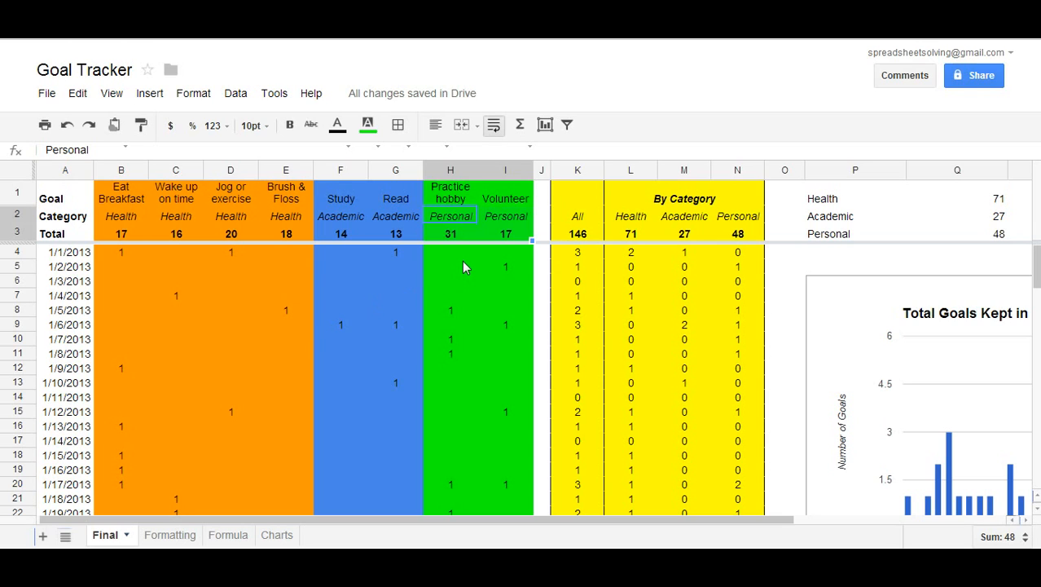
mouse_move(464, 261)
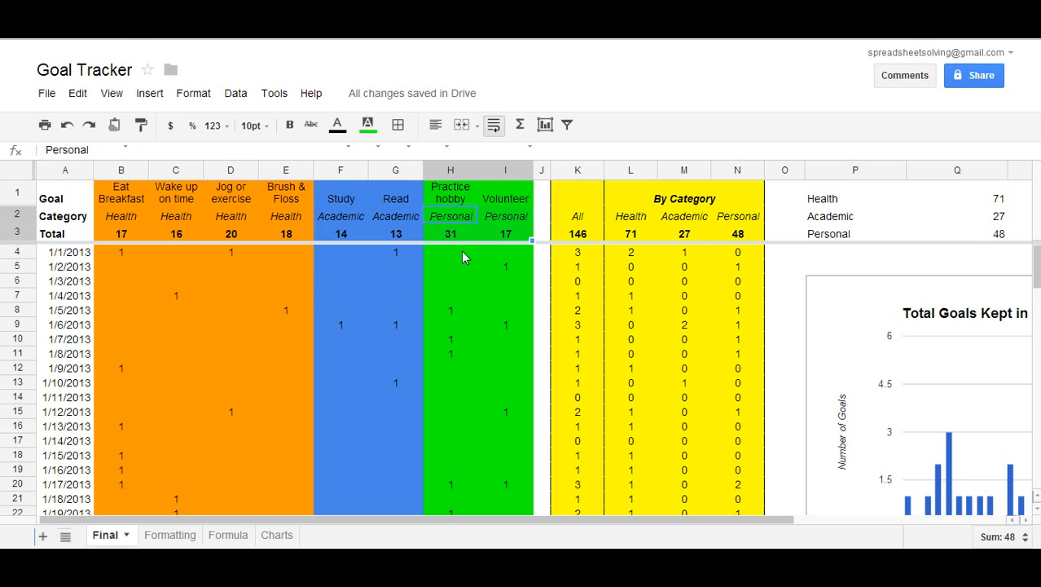
click(68, 267)
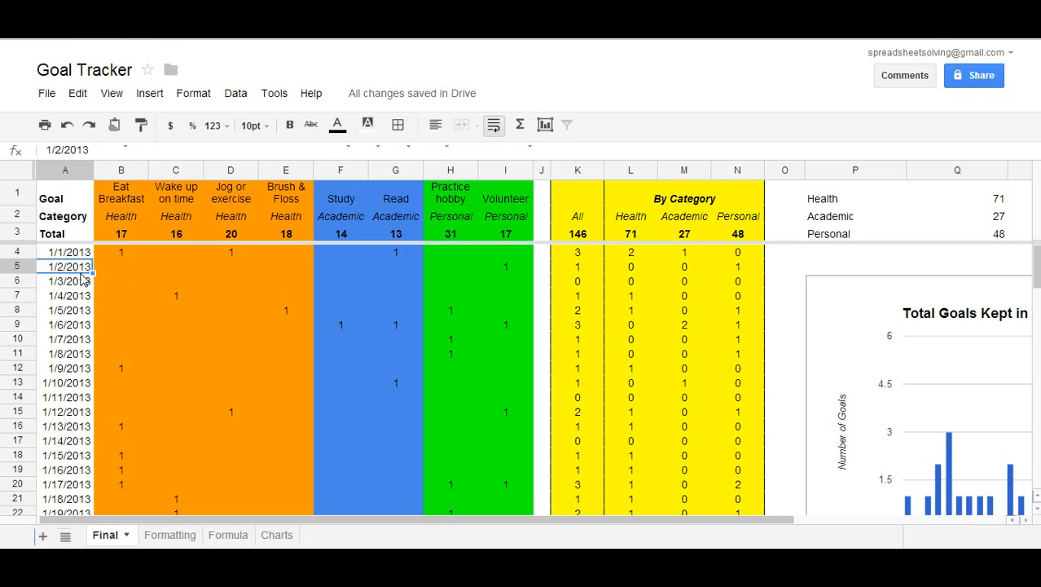
click(65, 295)
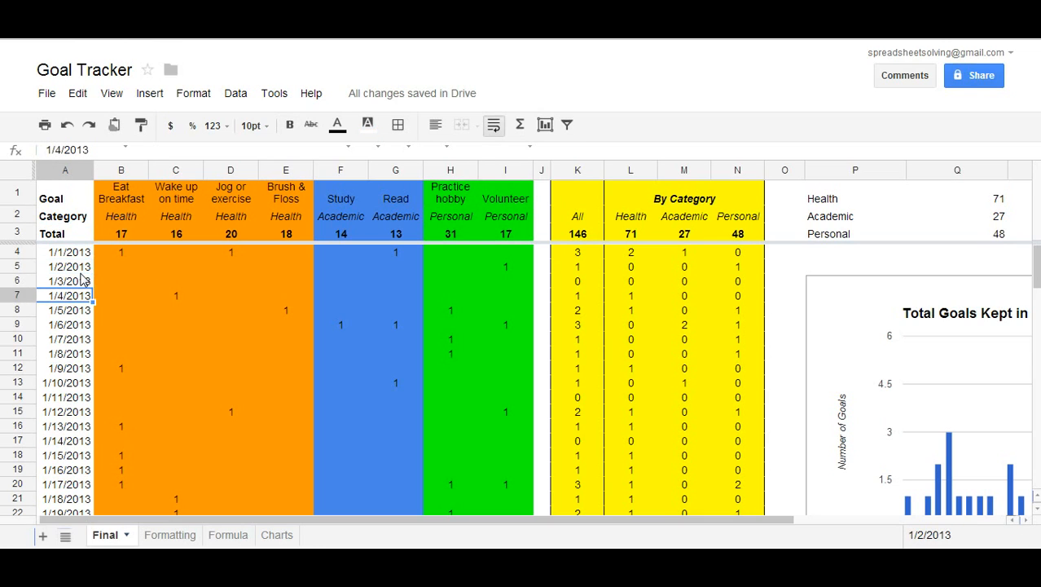
click(121, 252)
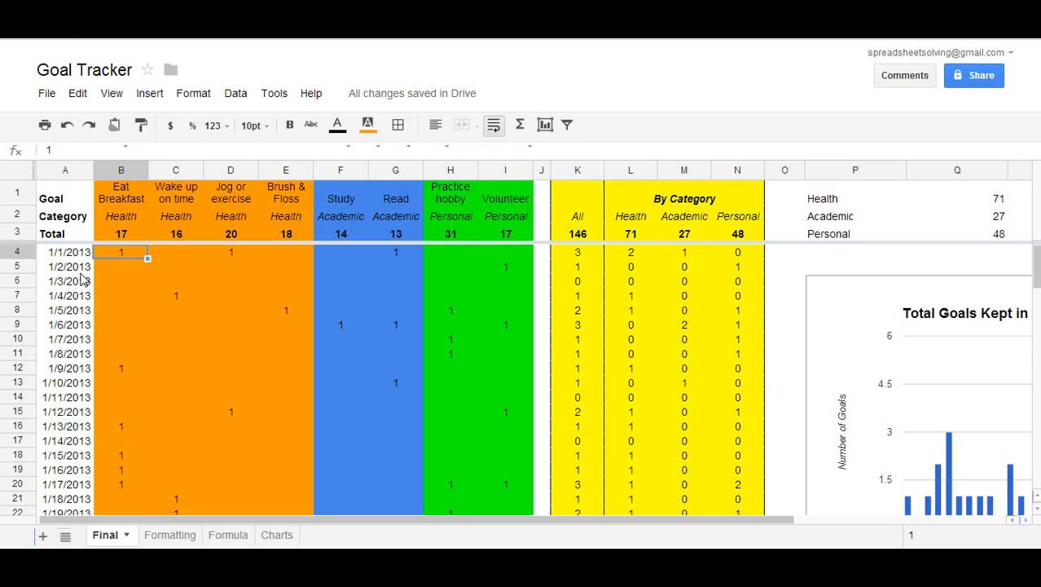
click(341, 252)
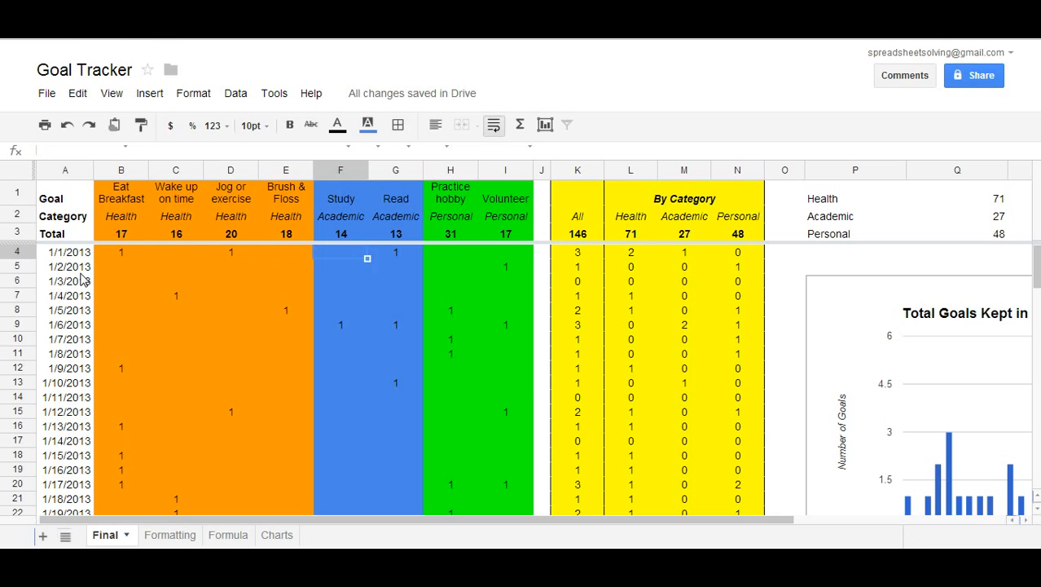
click(65, 234)
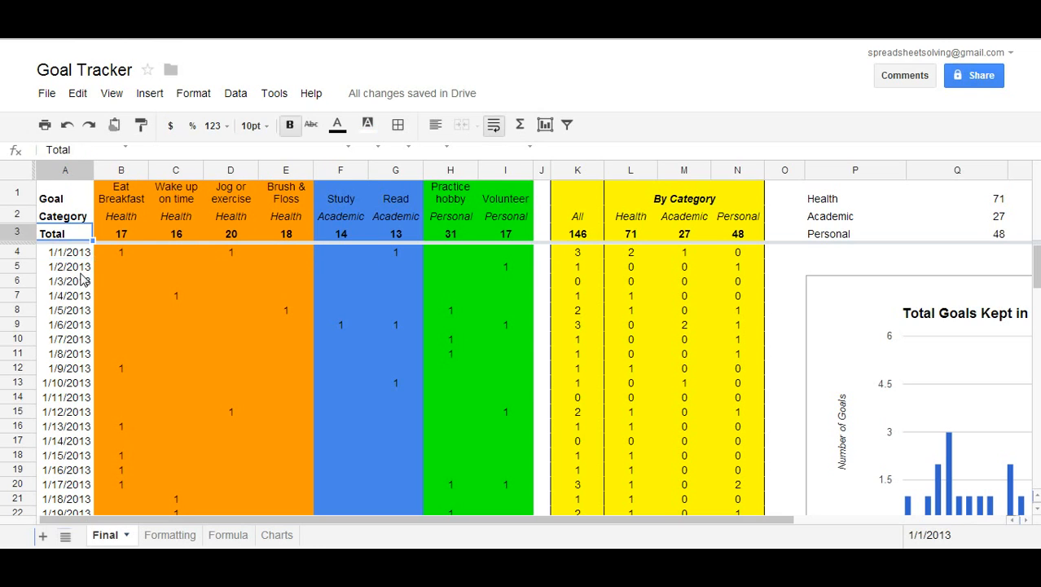
click(121, 234)
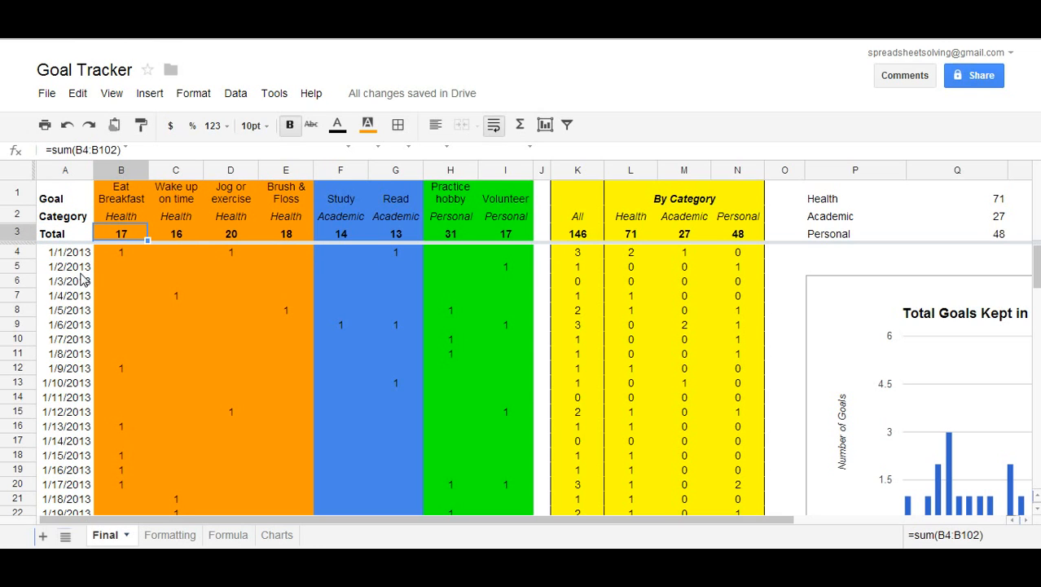
click(121, 252)
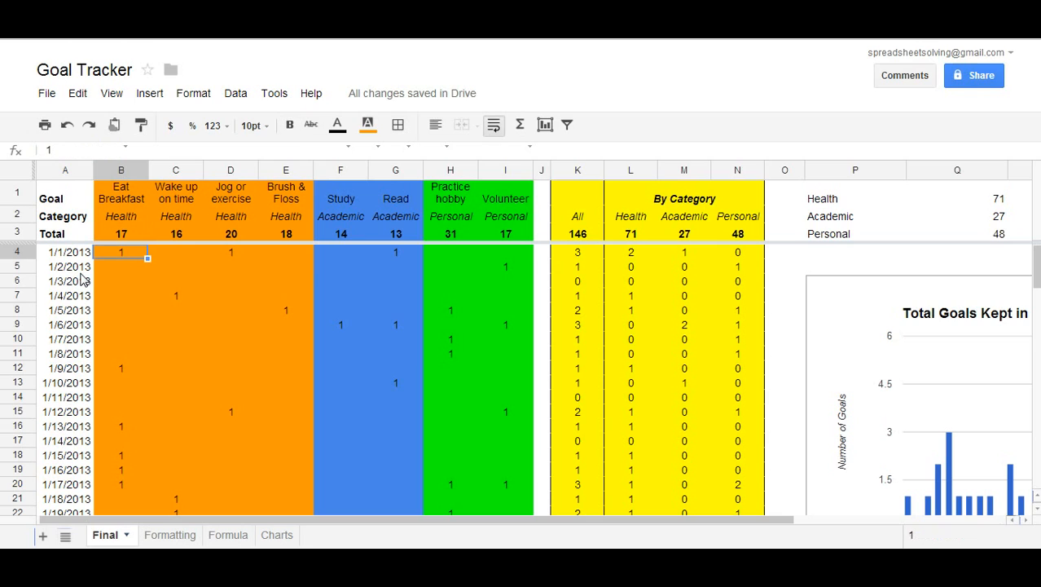
click(120, 267)
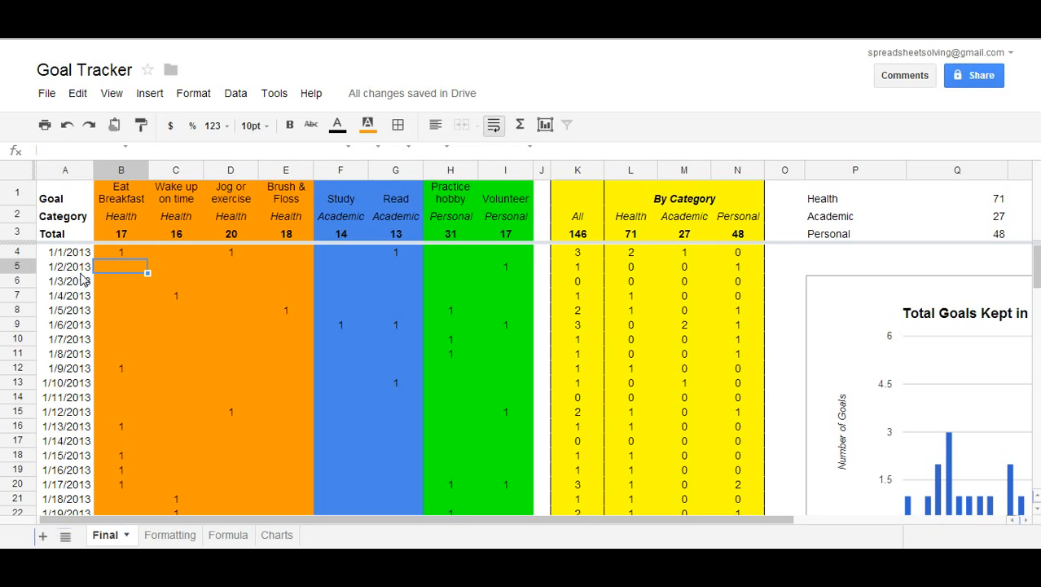
click(285, 252)
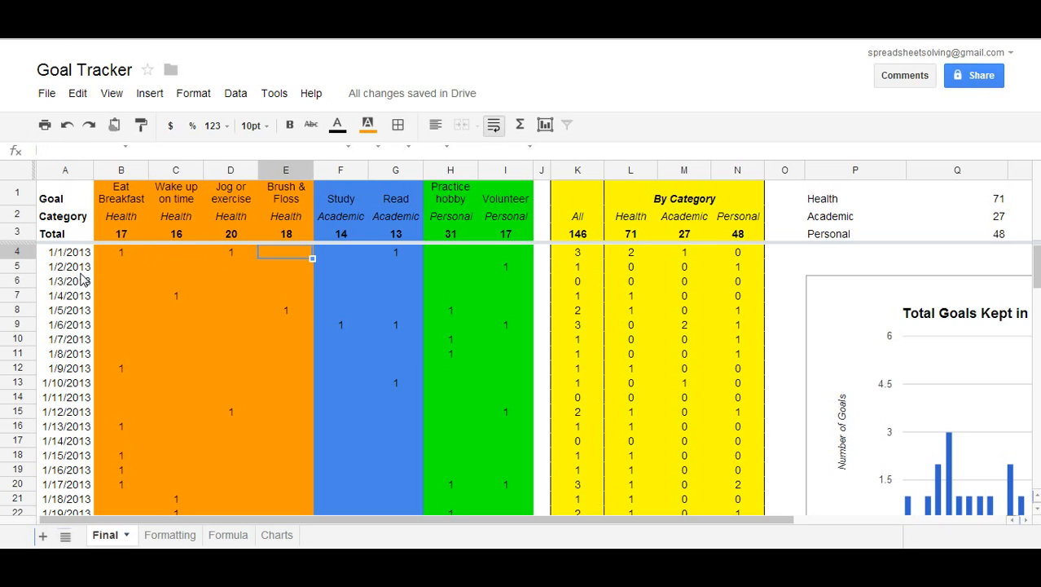
click(505, 251)
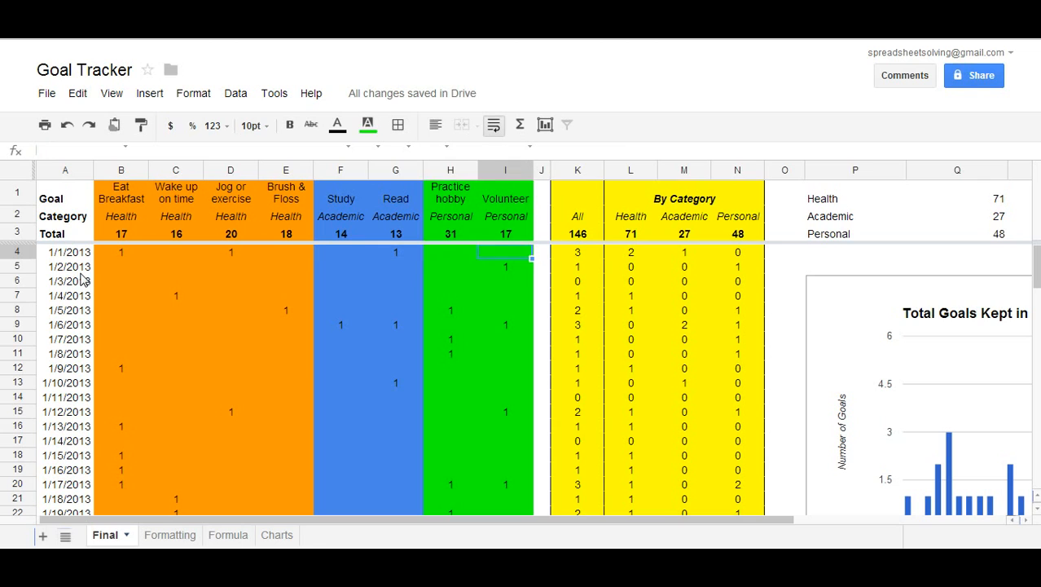
click(286, 251)
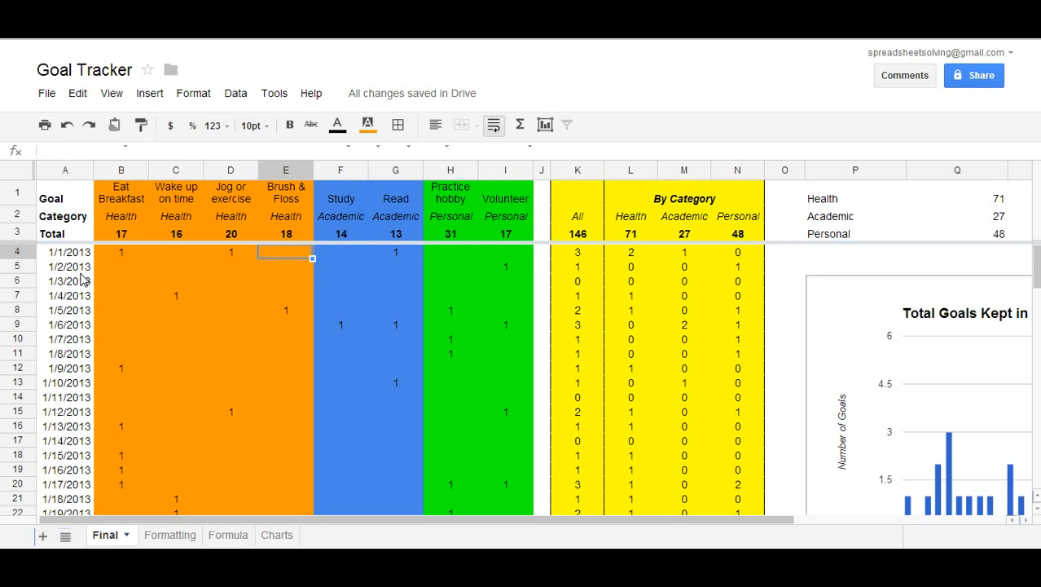
click(286, 295)
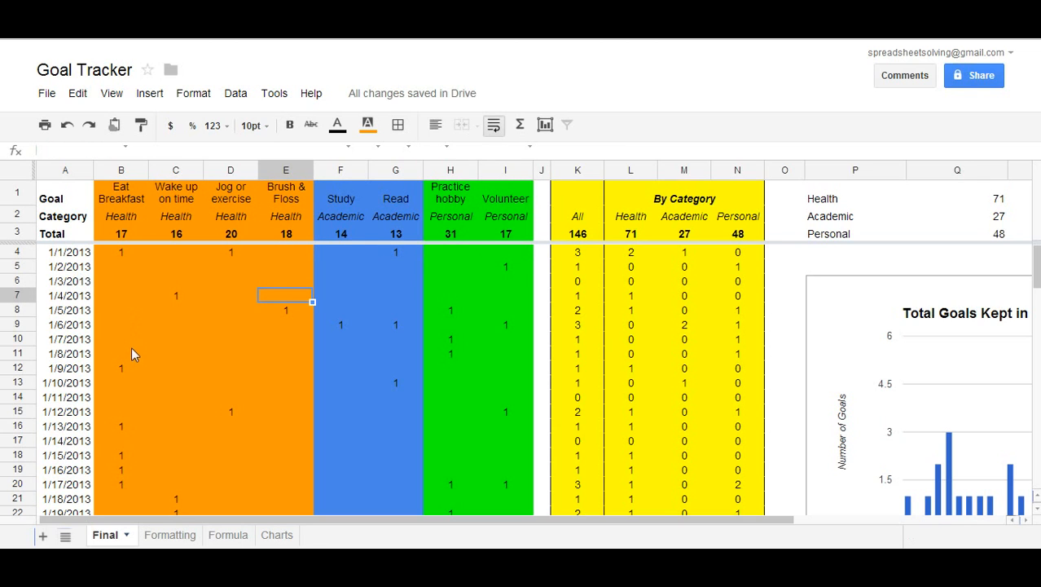
scroll(down, 3)
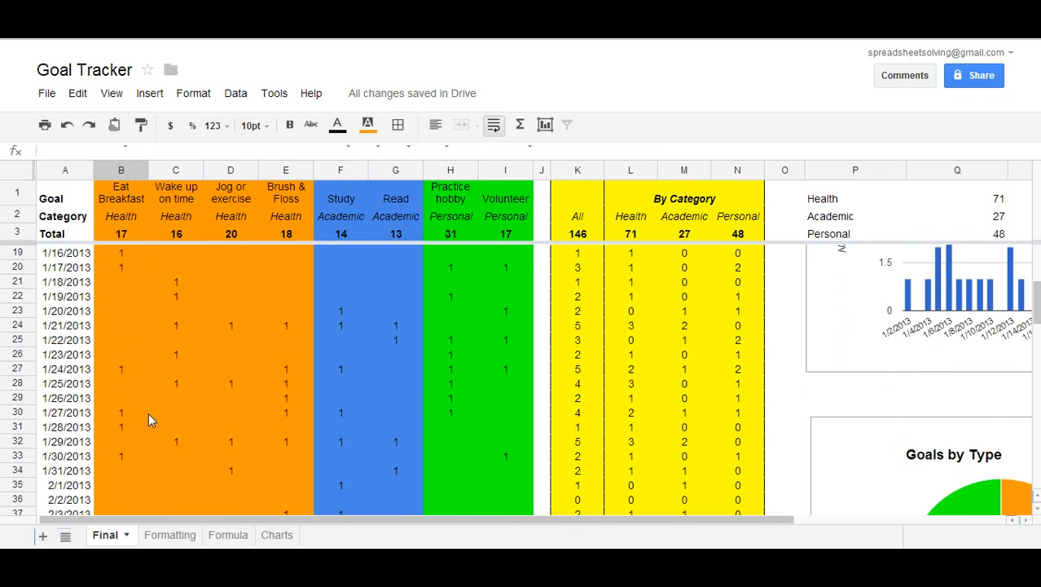
scroll(up, 3)
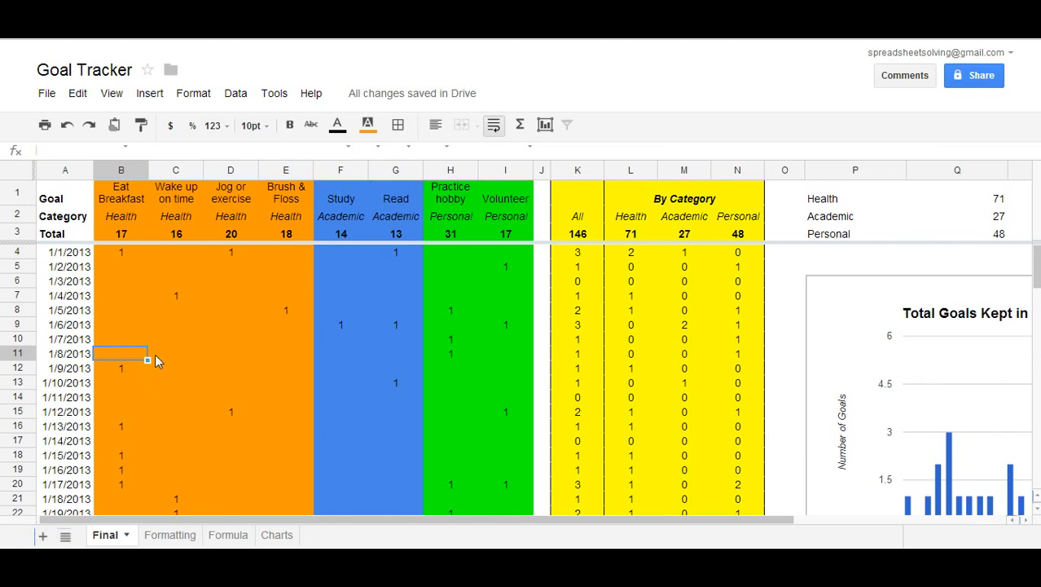
mouse_move(571, 254)
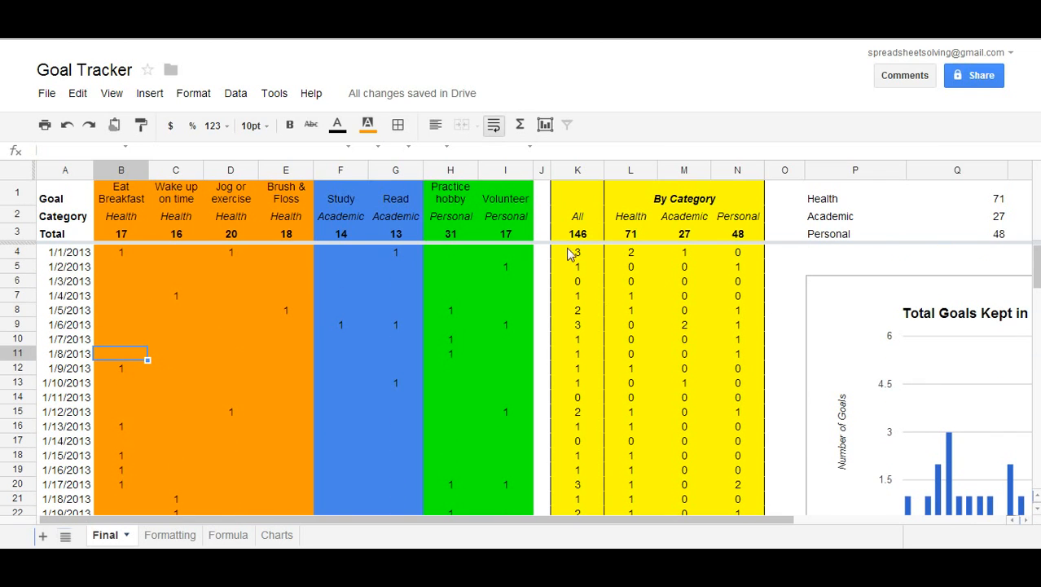
click(629, 251)
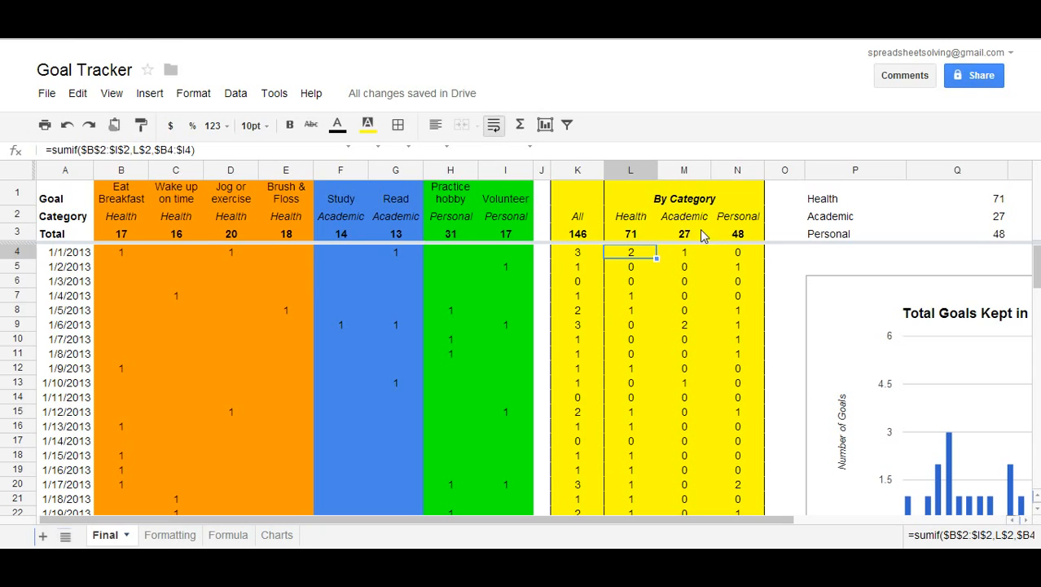
click(737, 234)
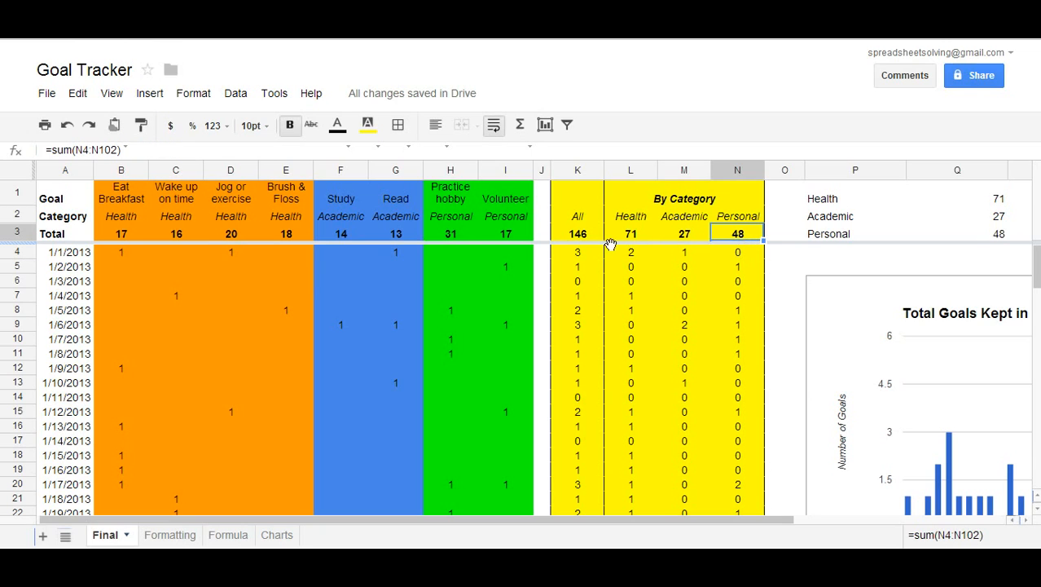
click(577, 233)
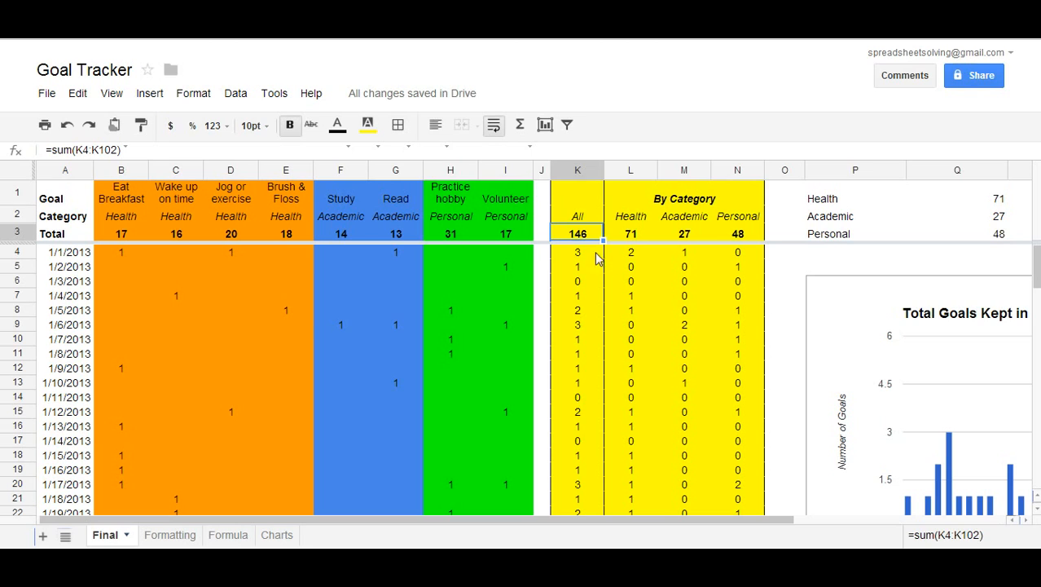
click(175, 170)
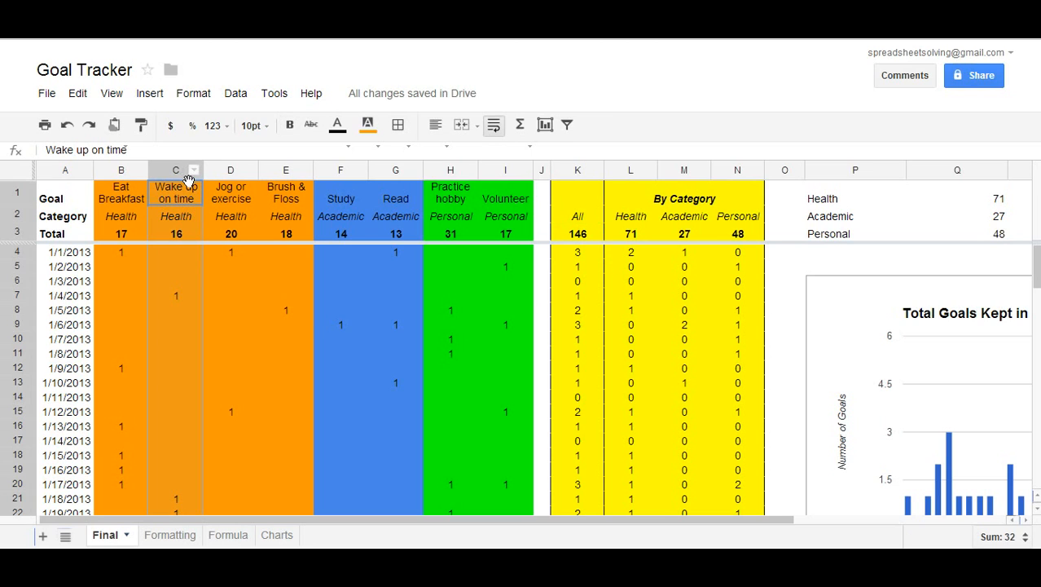
click(176, 325)
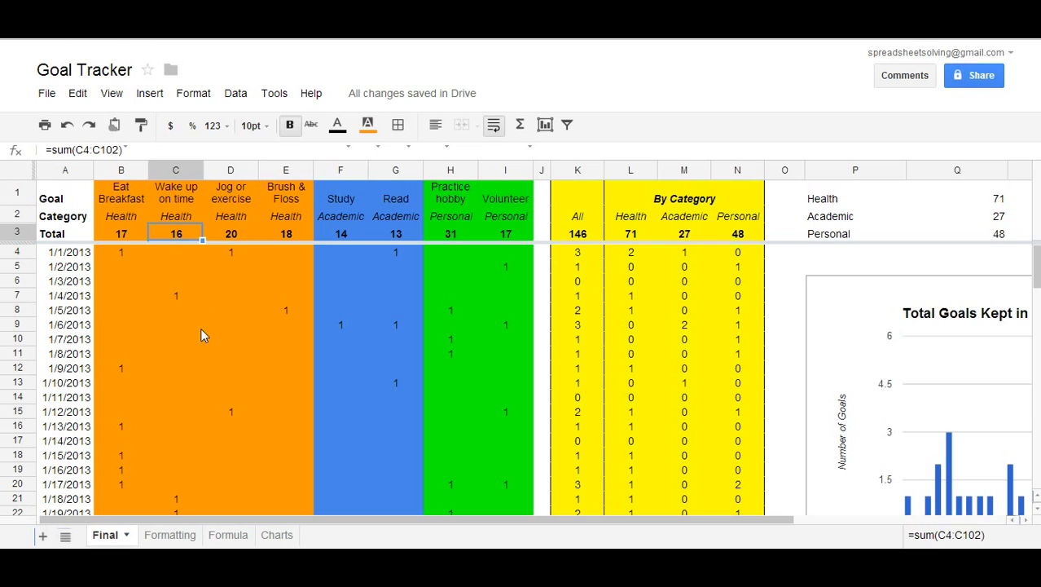
mouse_move(214, 332)
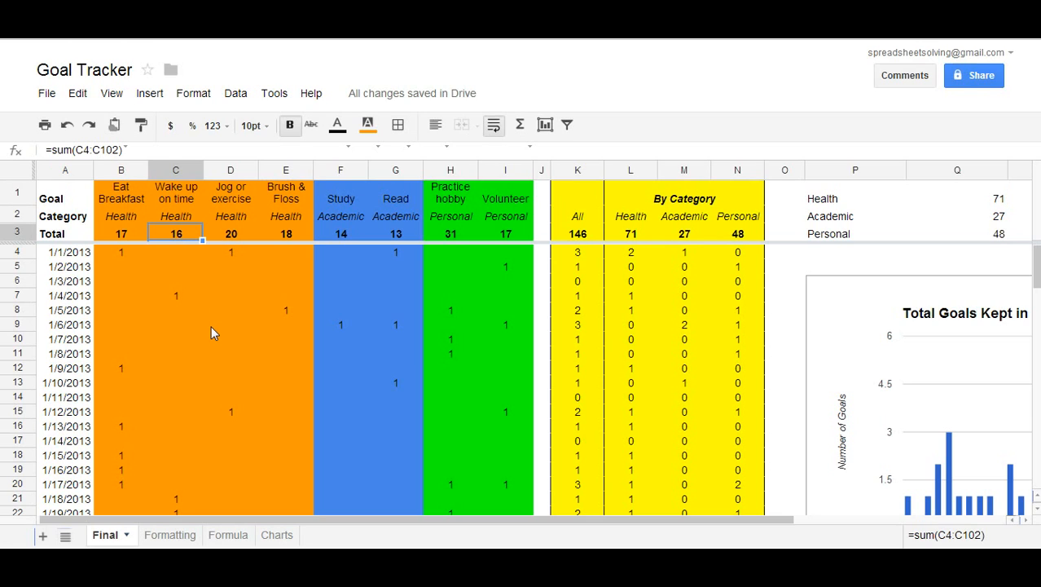
mouse_move(199, 338)
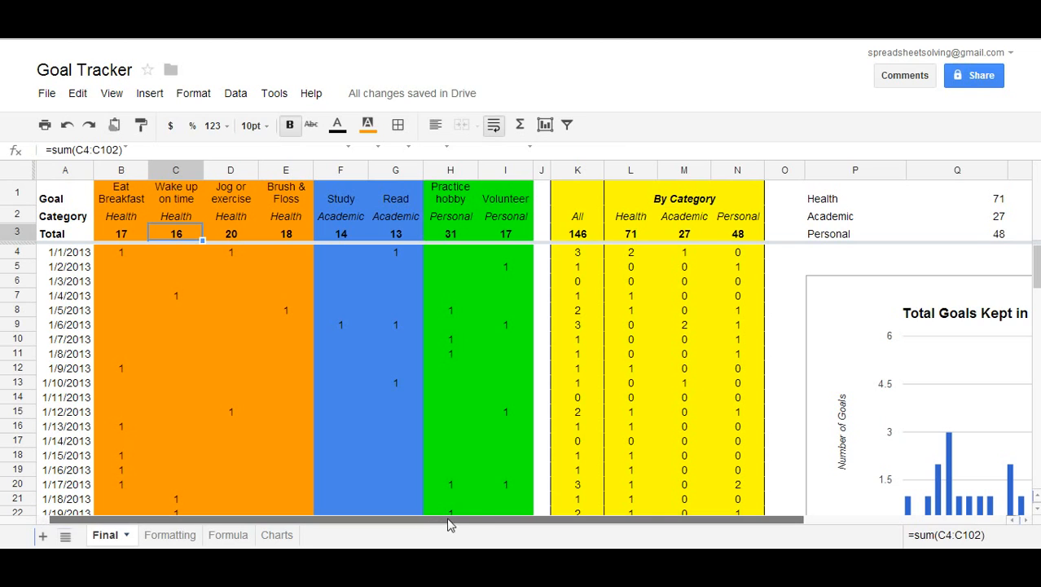
scroll(right, 3)
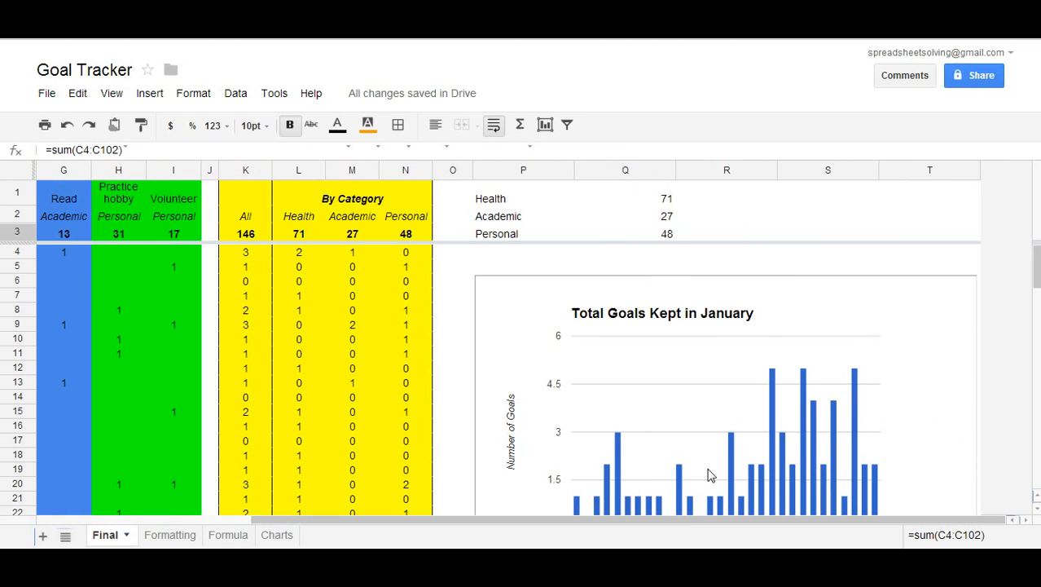
mouse_move(737, 475)
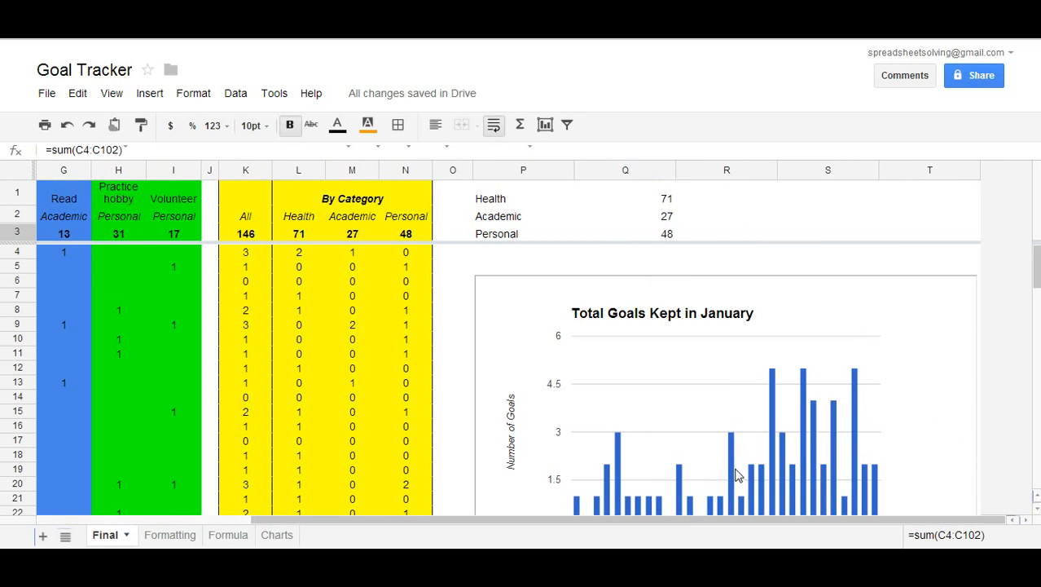
scroll(down, 3)
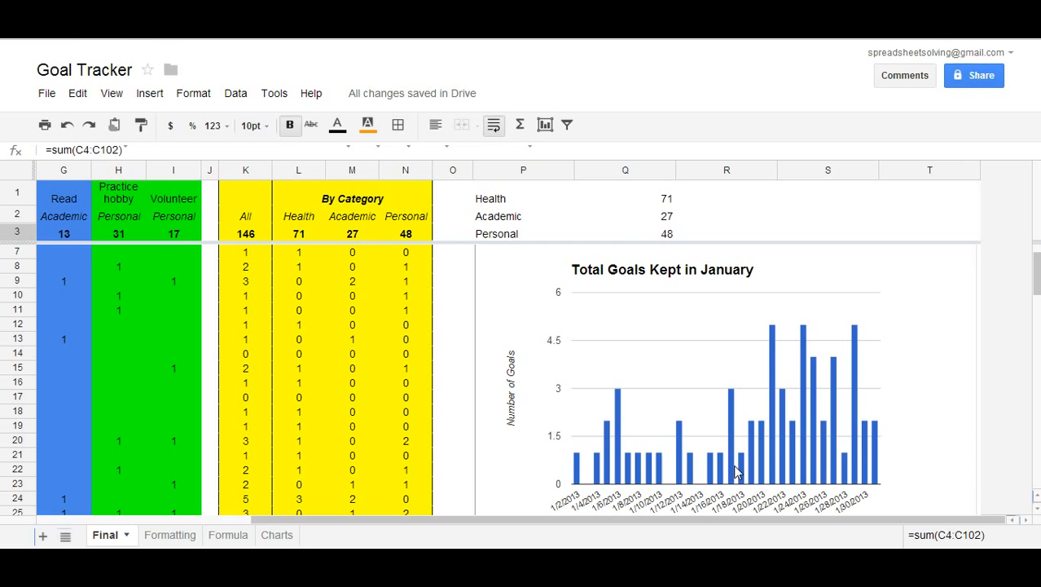
mouse_move(737, 375)
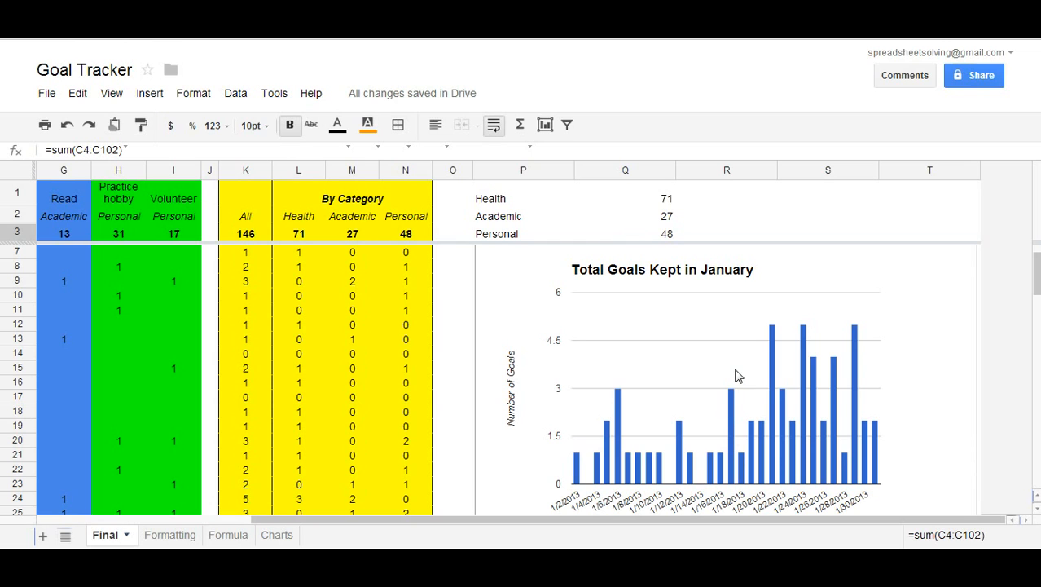
mouse_move(721, 366)
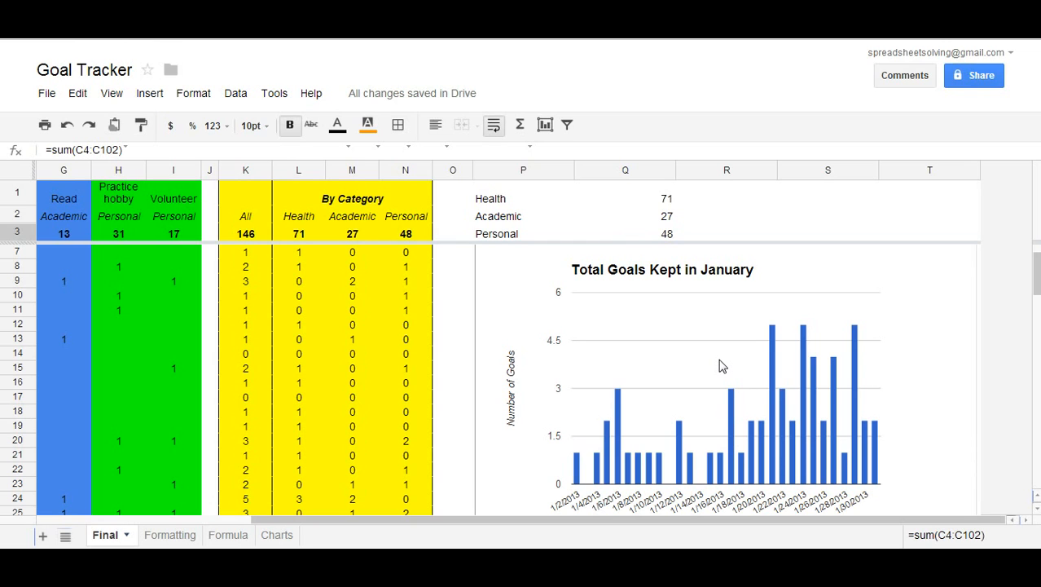
scroll(down, 3)
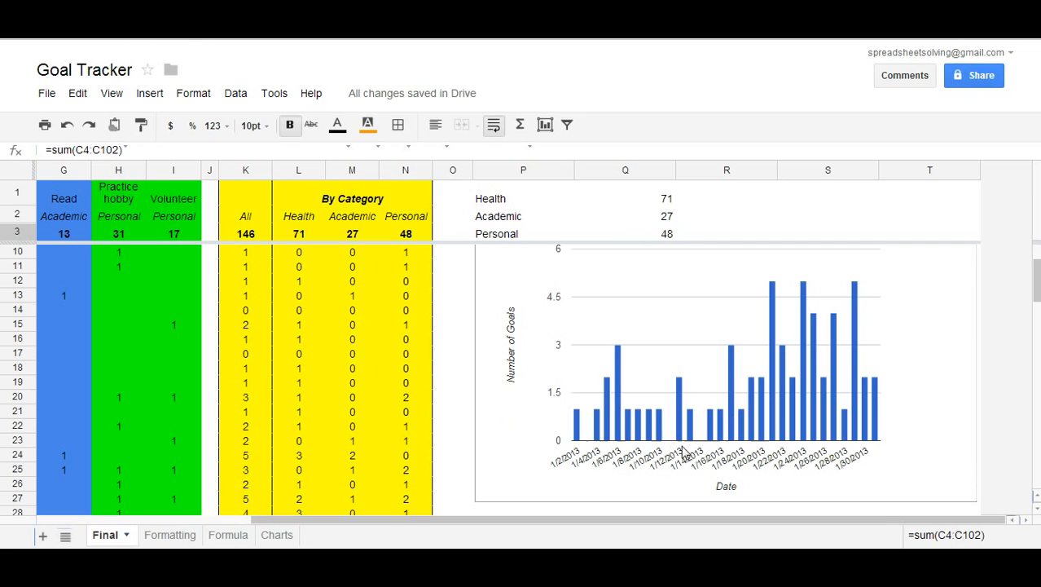
mouse_move(655, 468)
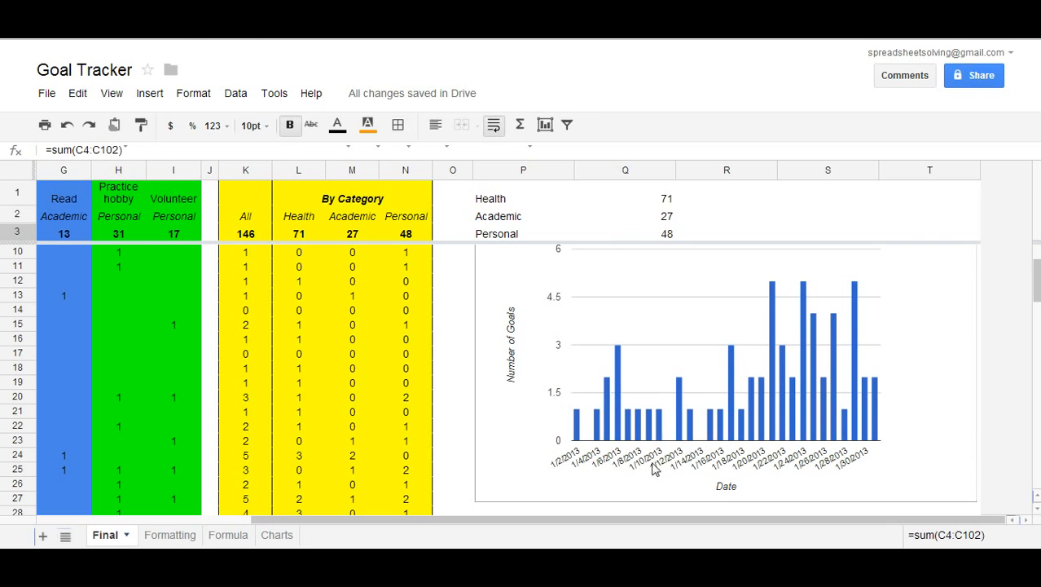
scroll(up, 3)
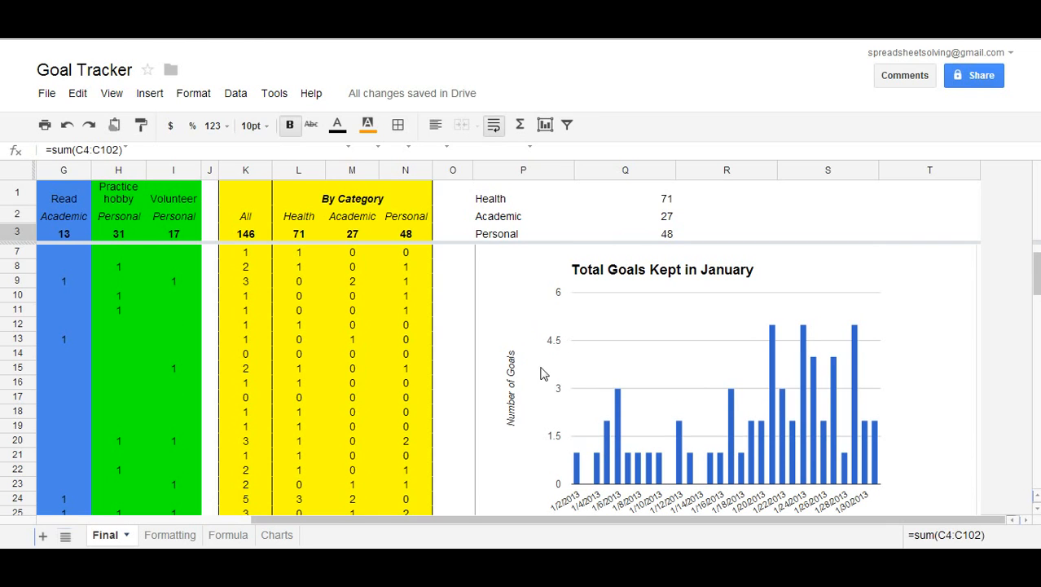
mouse_move(560, 418)
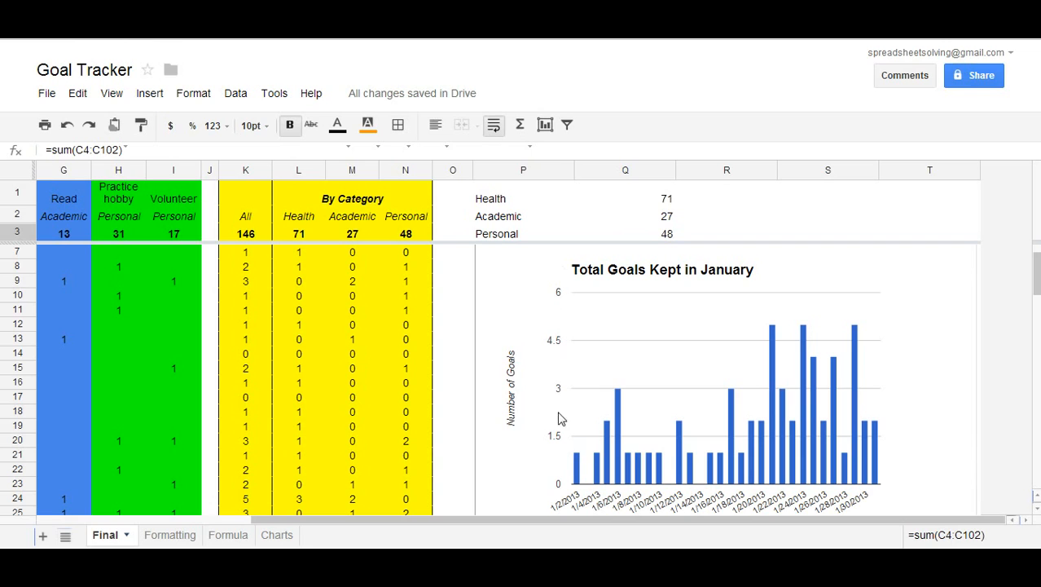
mouse_move(415, 314)
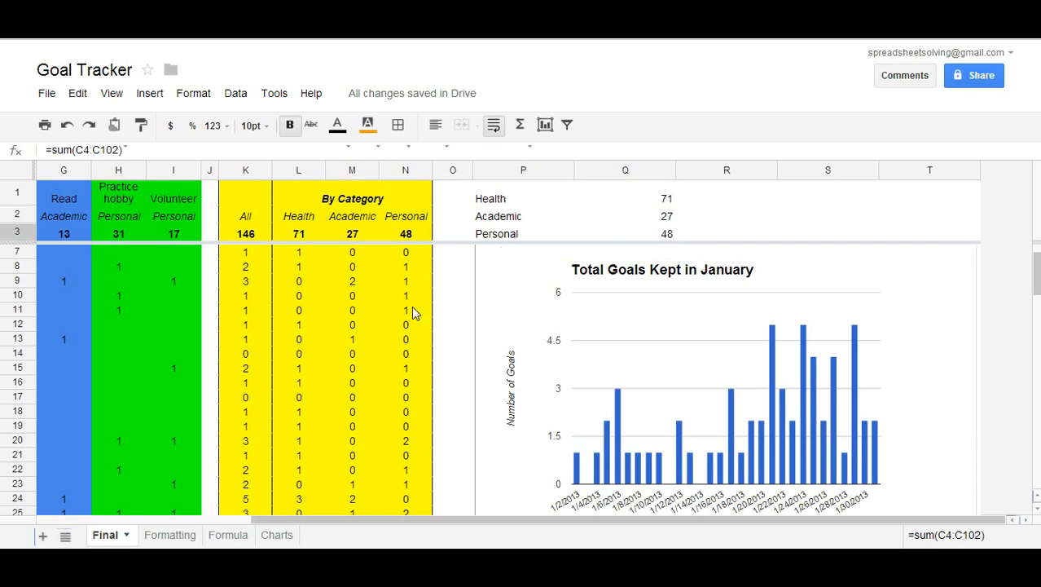
mouse_move(718, 428)
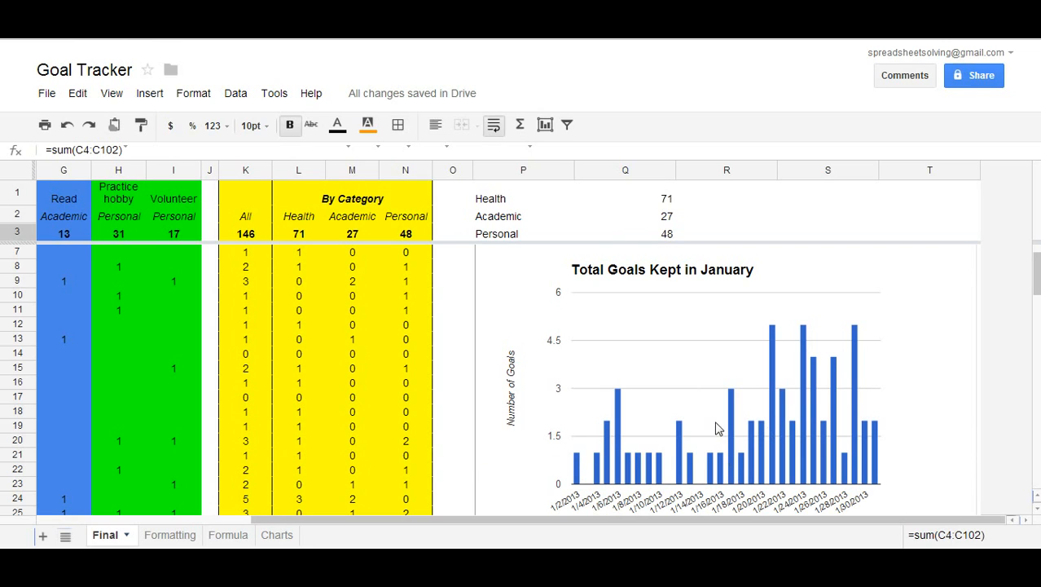
mouse_move(537, 492)
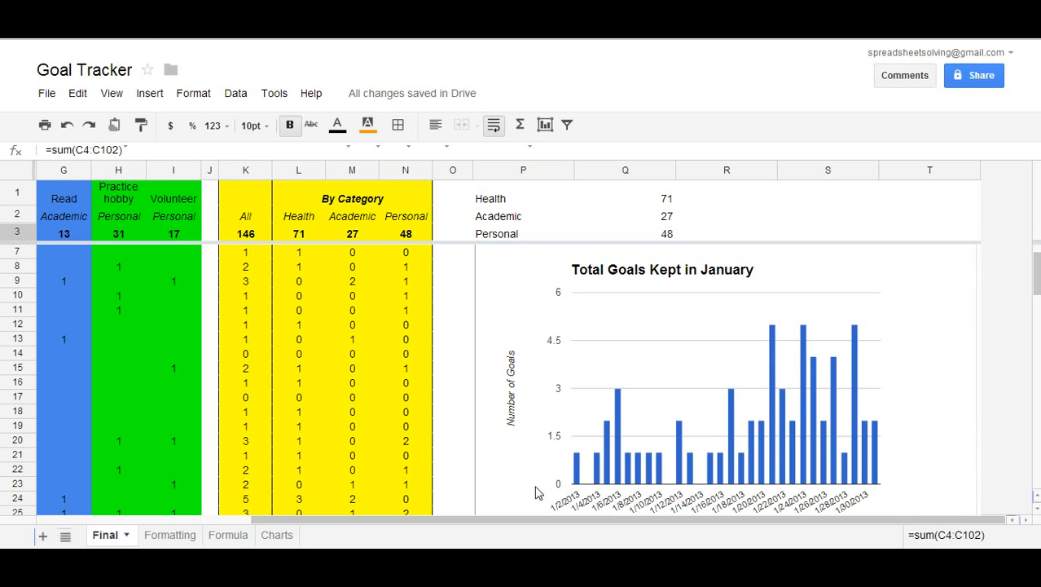
mouse_move(892, 406)
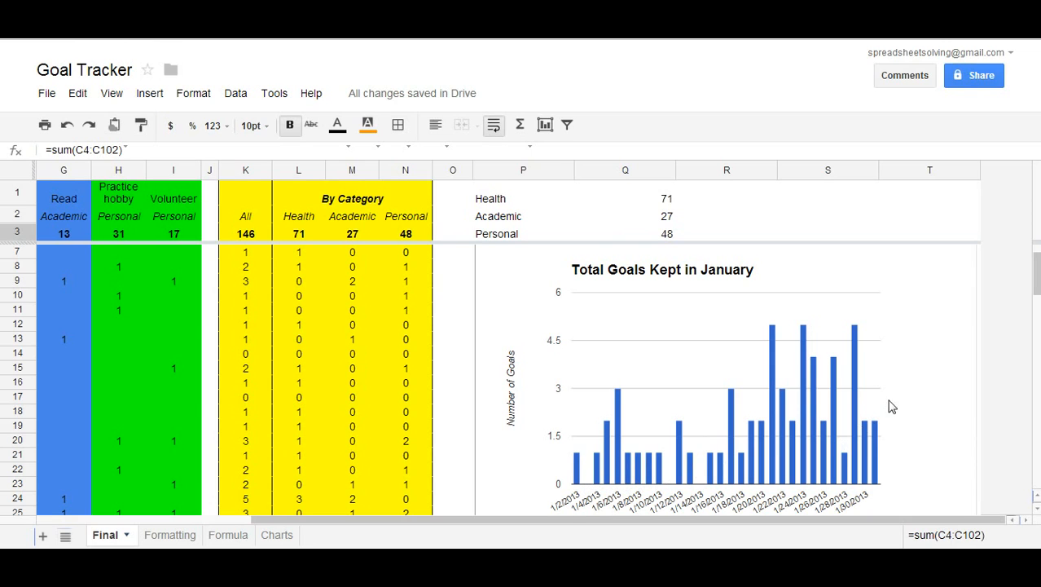
mouse_move(741, 335)
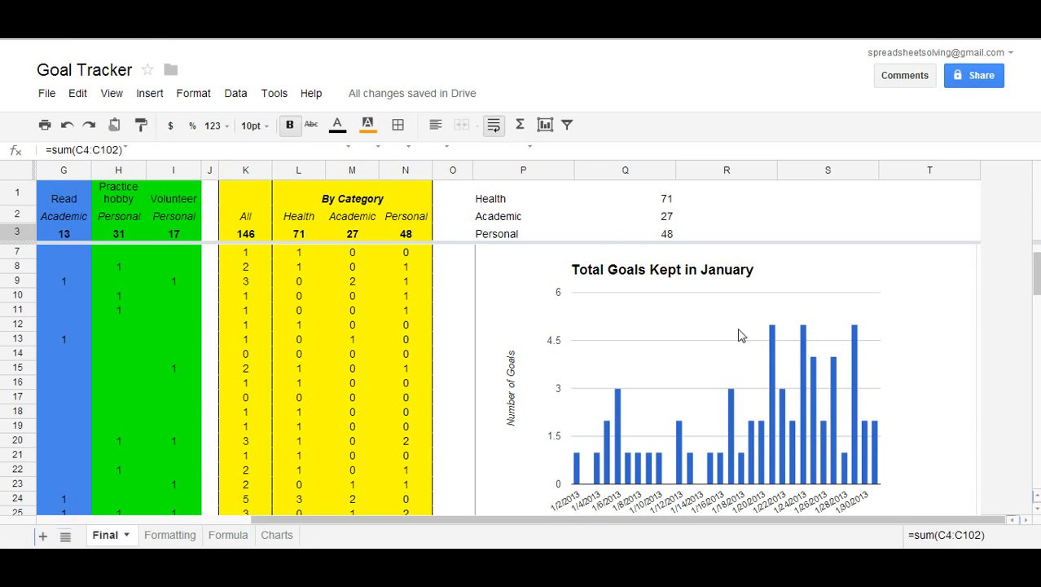
mouse_move(764, 453)
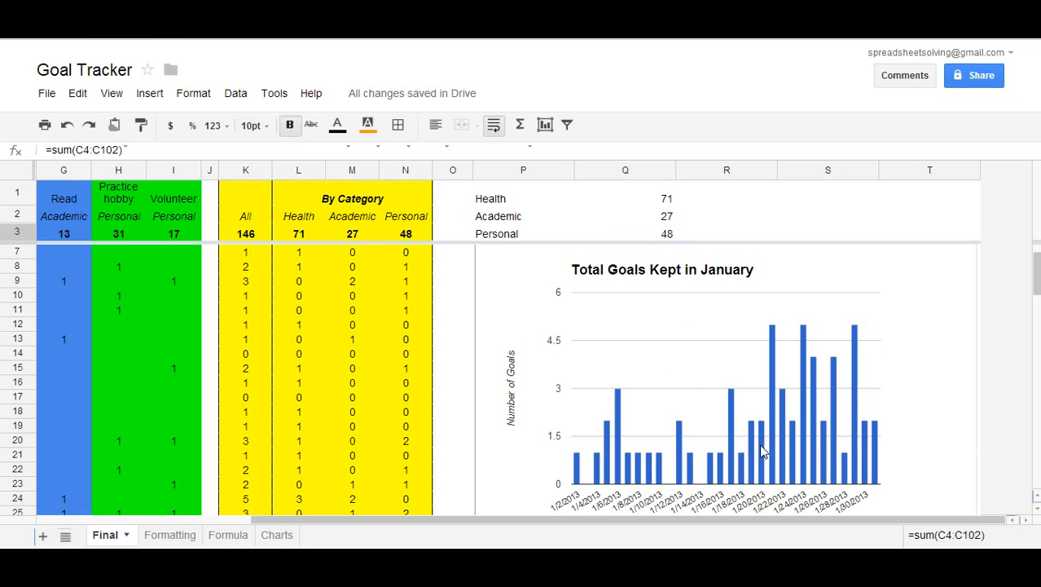
mouse_move(601, 473)
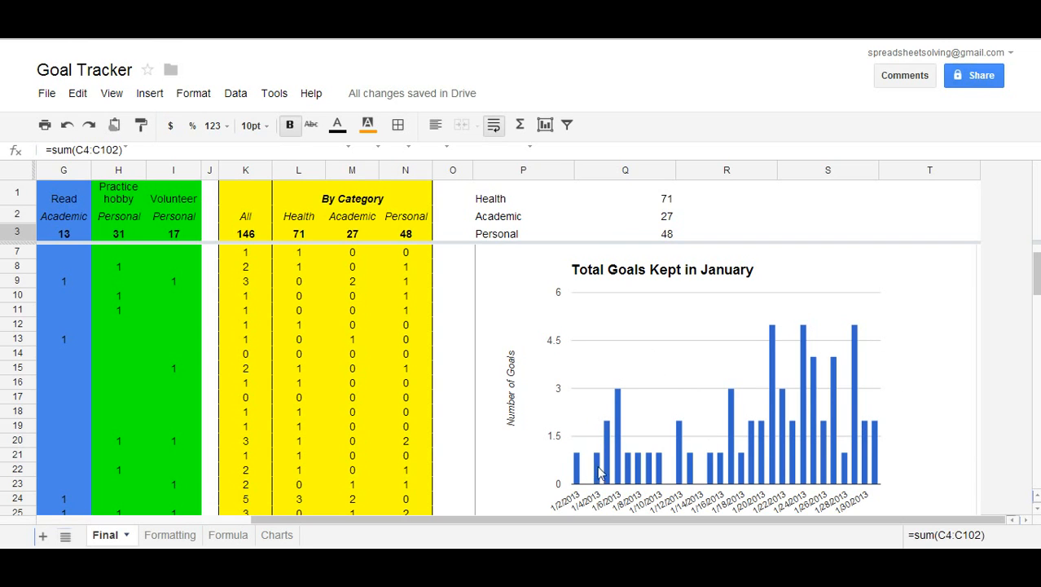
mouse_move(537, 486)
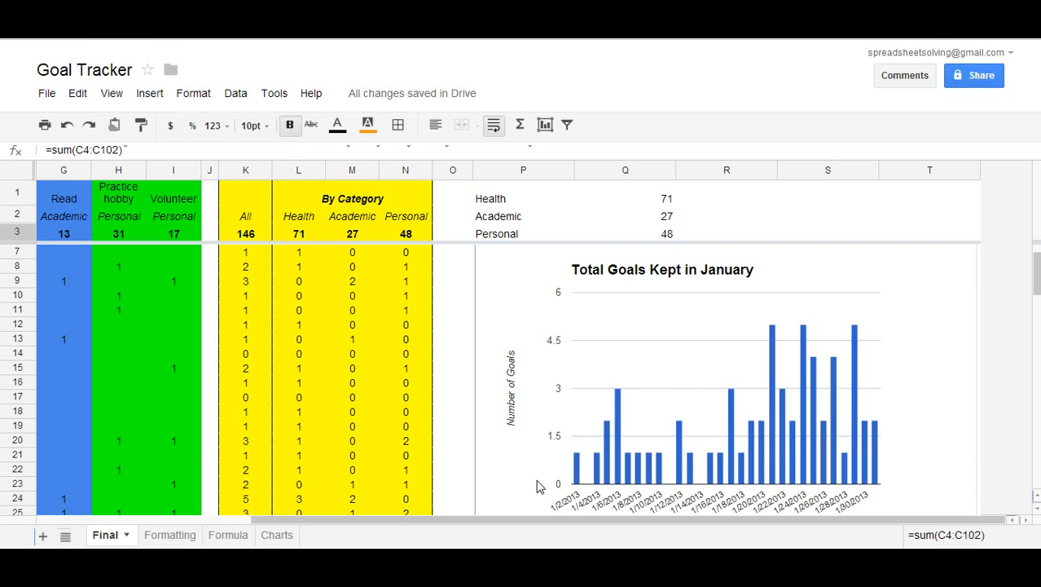
scroll(down, 3)
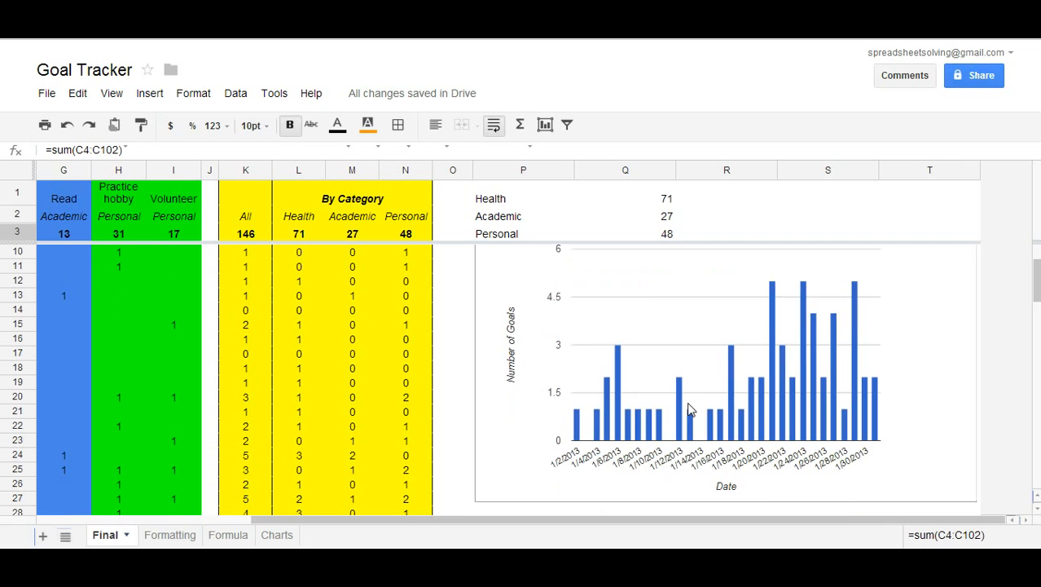
scroll(down, 3)
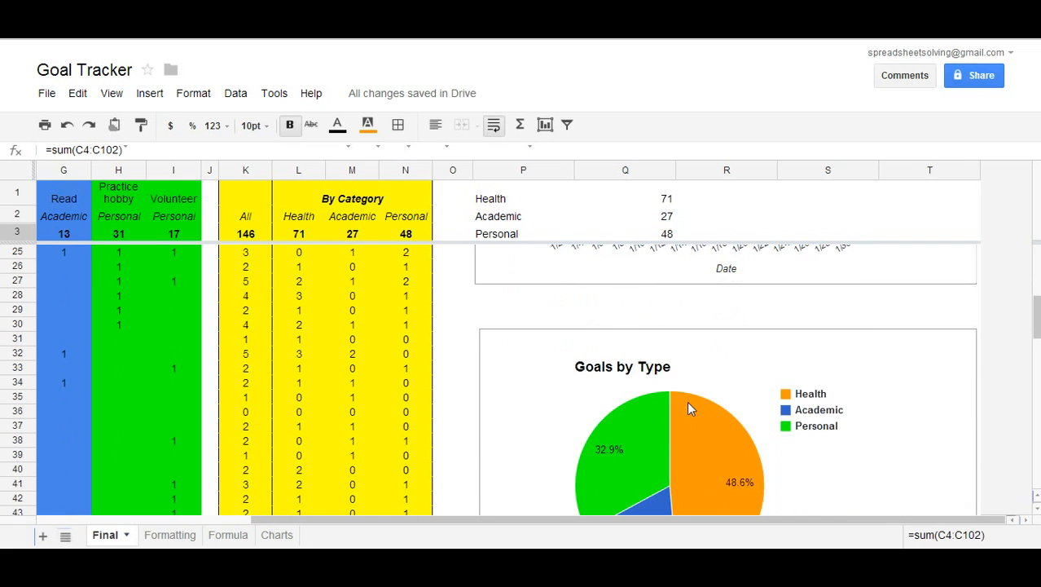
scroll(down, 3)
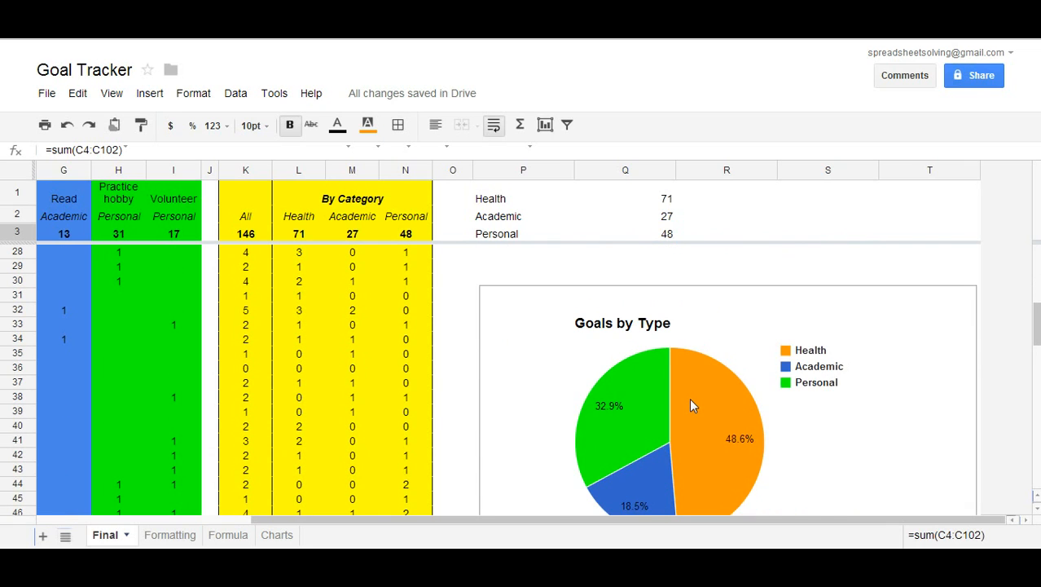
scroll(down, 3)
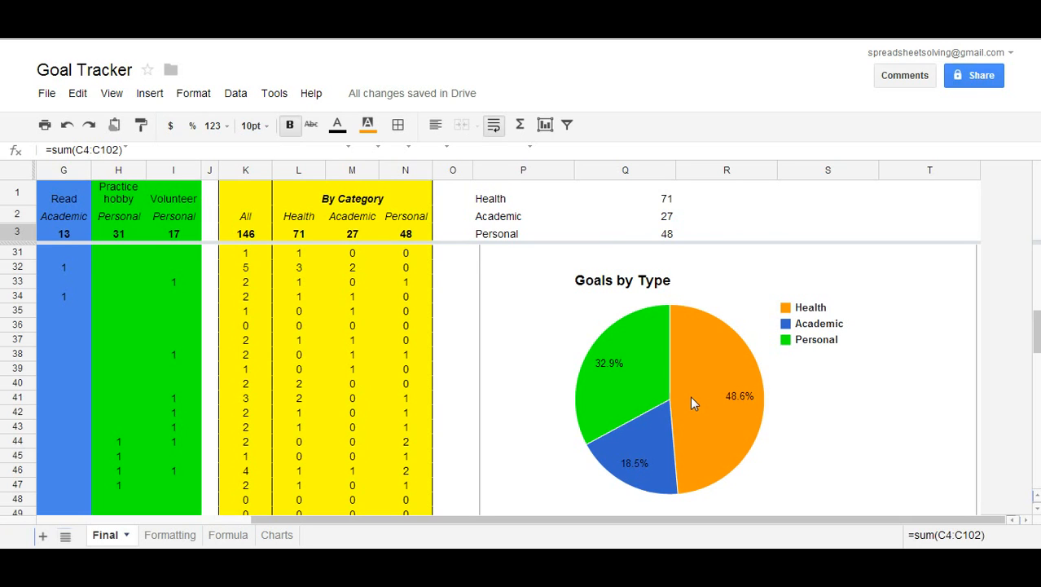
mouse_move(668, 456)
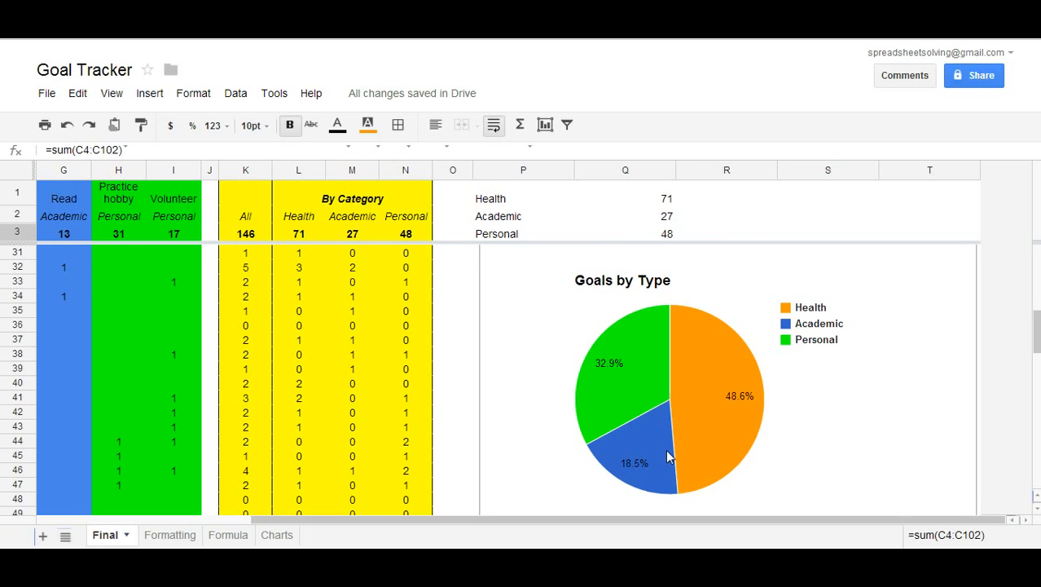
mouse_move(745, 419)
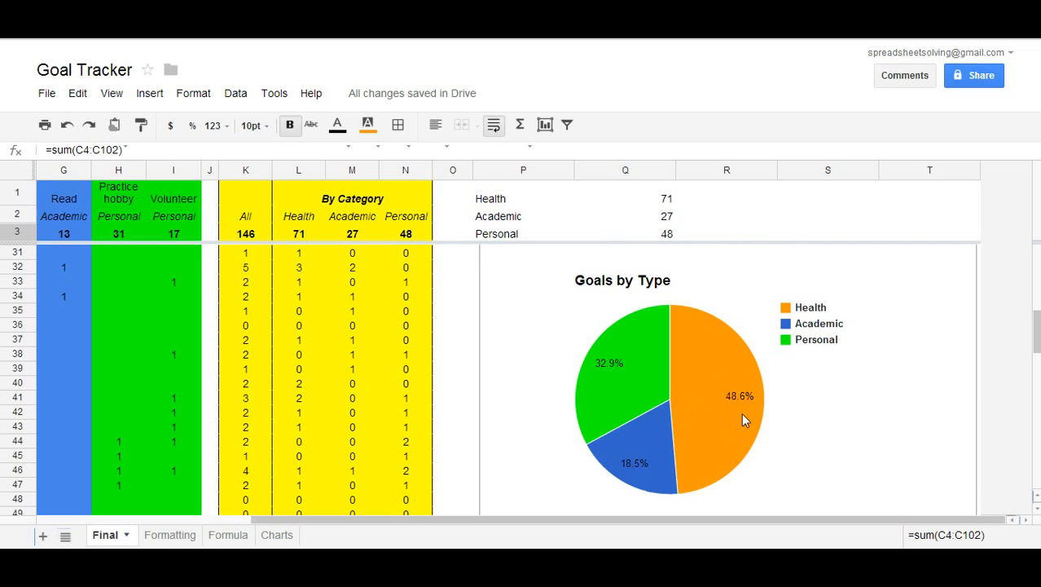
mouse_move(743, 411)
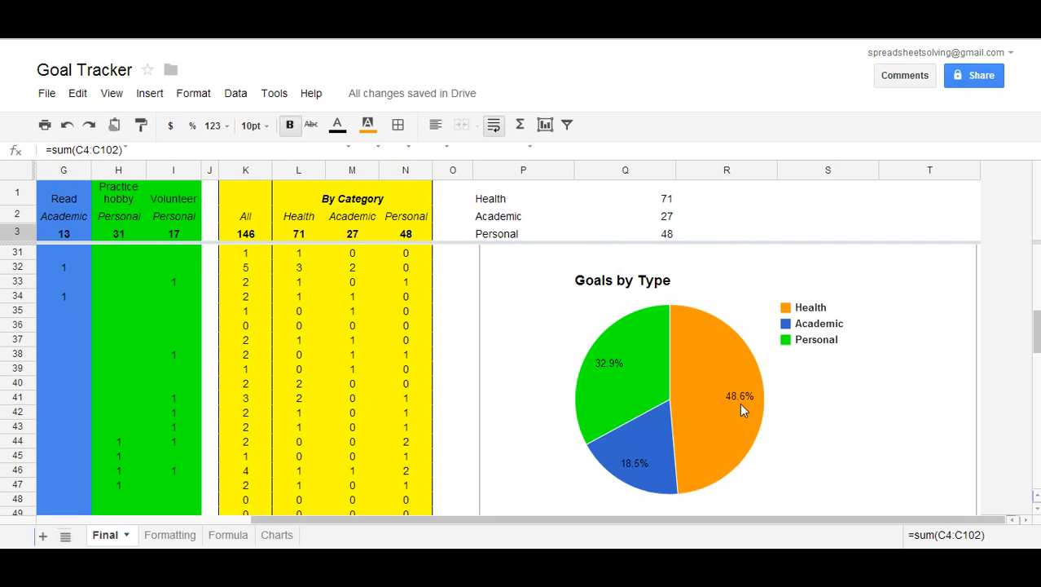